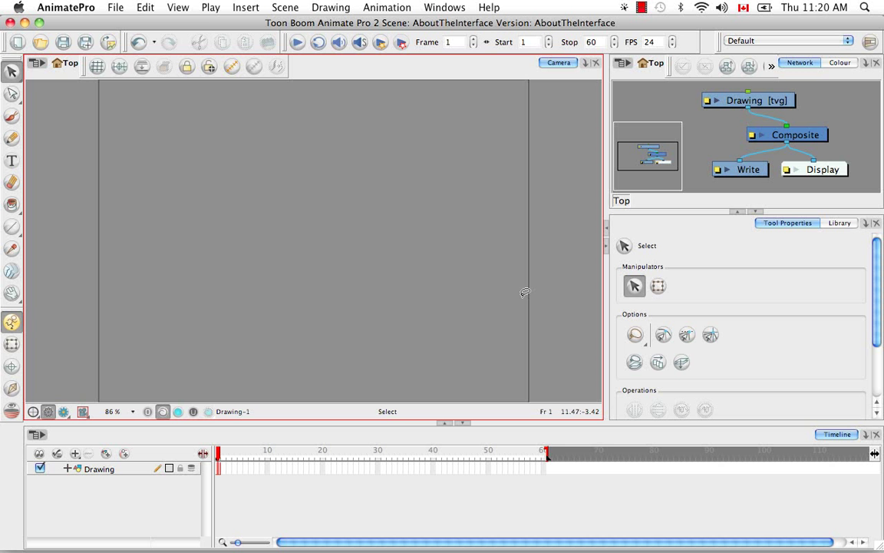
mouse_move(284, 138)
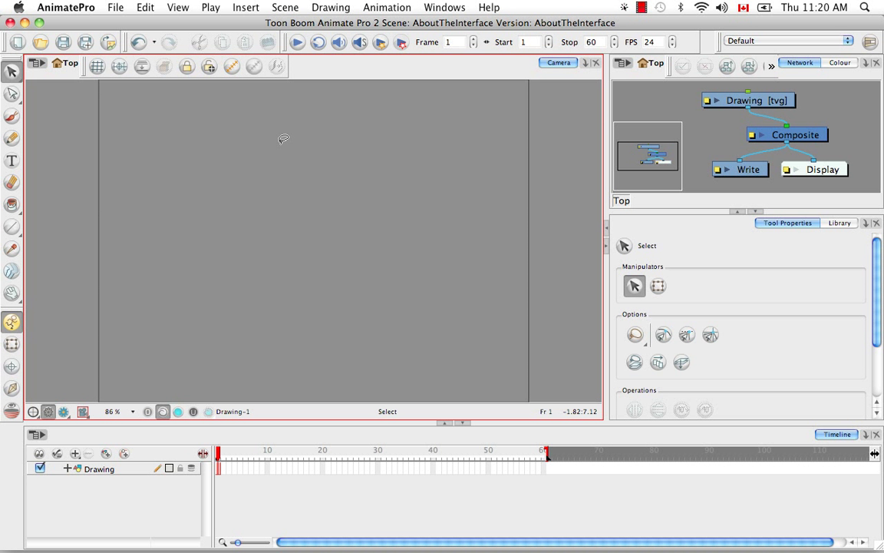
mouse_move(218, 126)
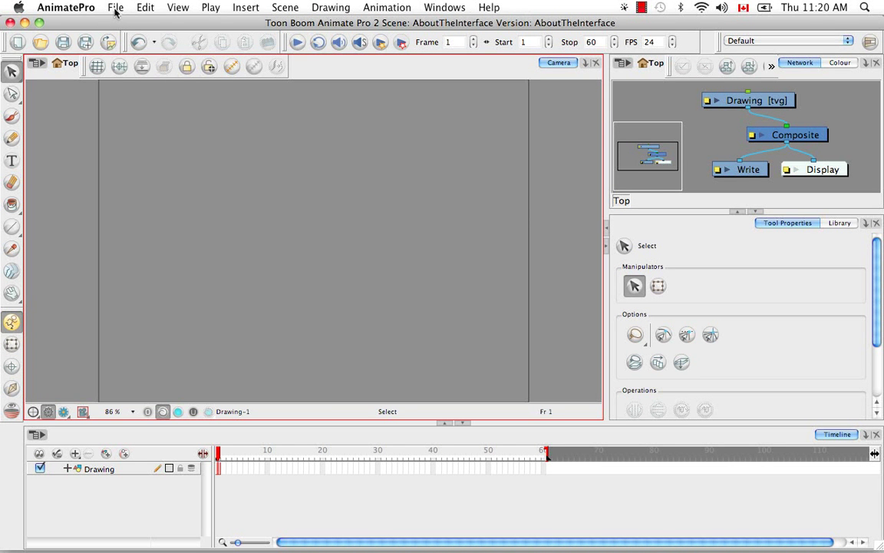
Browse the menus and add a Drawing view beside the Camera view, returning to Camera.
left_click(246, 6)
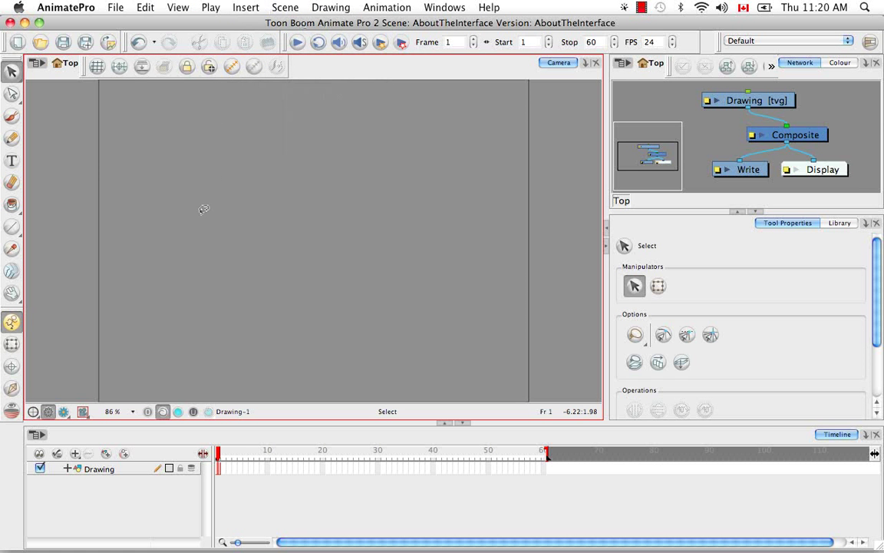
mouse_move(145, 178)
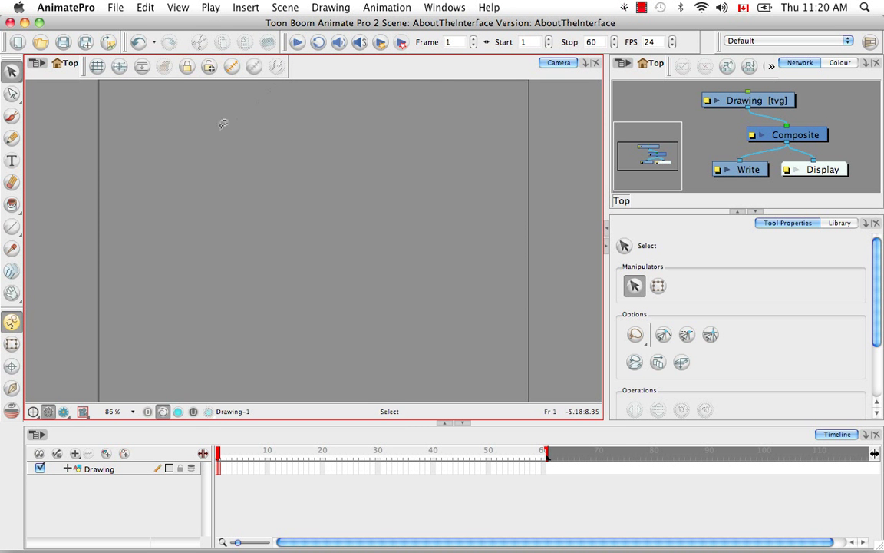
left_click(117, 6)
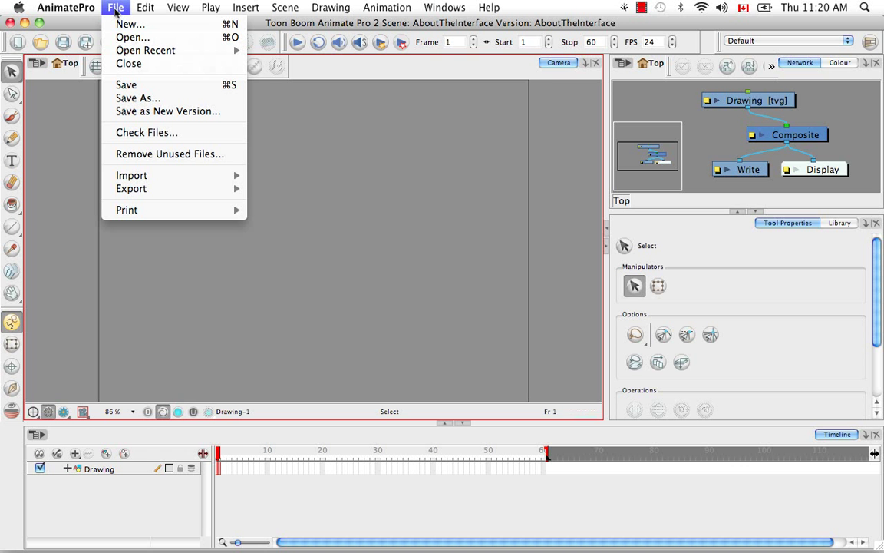
mouse_move(130, 24)
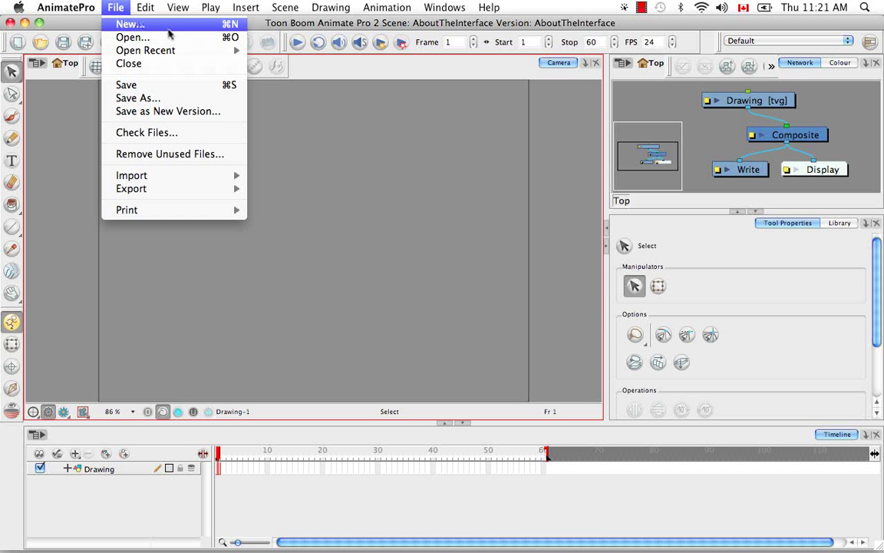
mouse_move(178, 124)
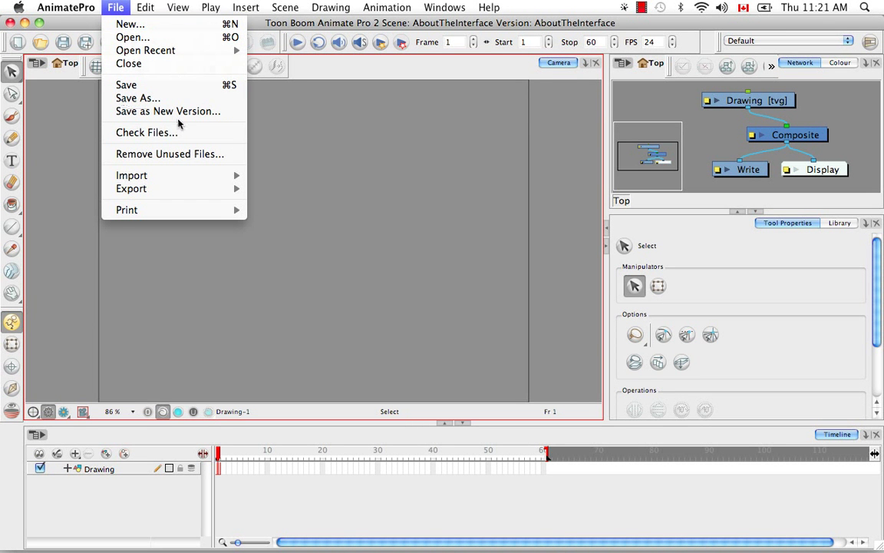
mouse_move(126, 208)
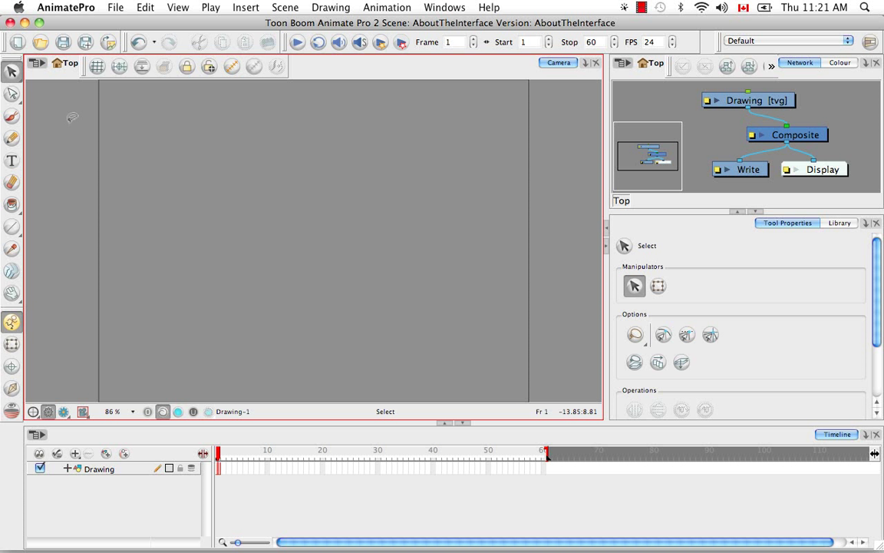
mouse_move(431, 170)
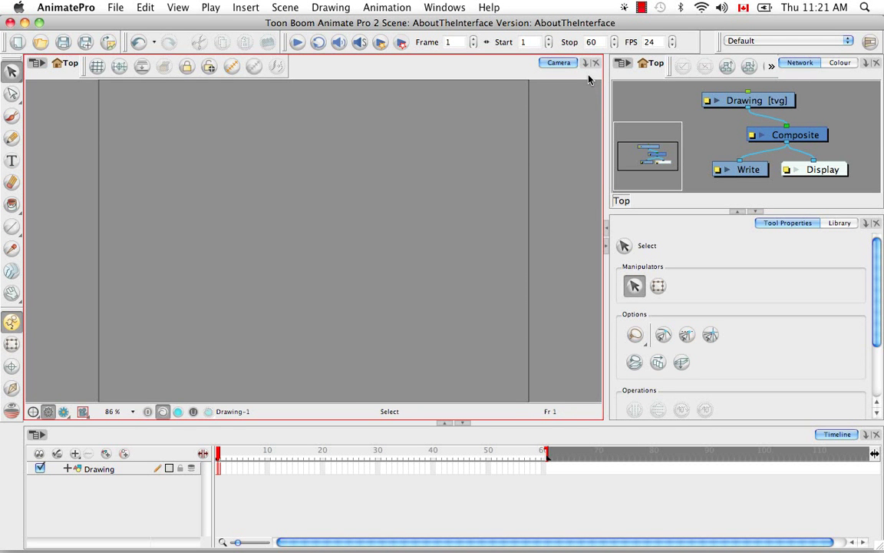
left_click(586, 63)
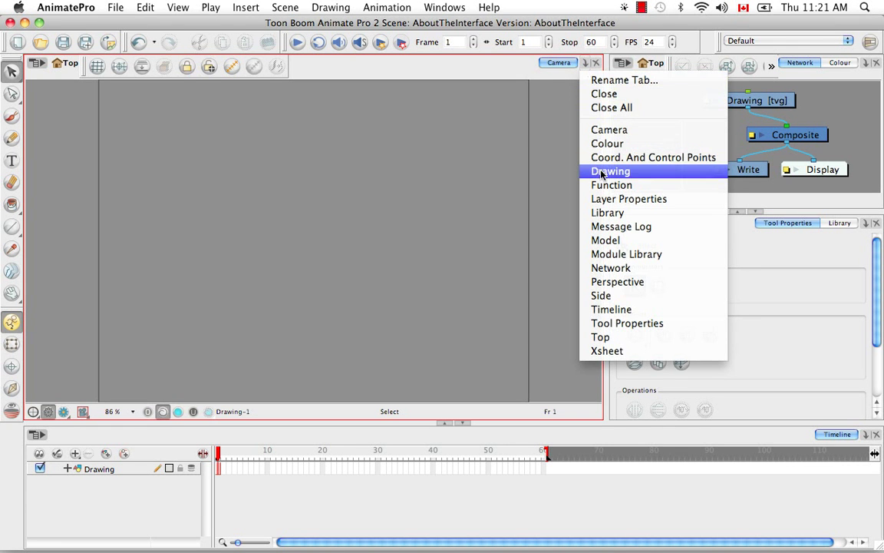
left_click(611, 172)
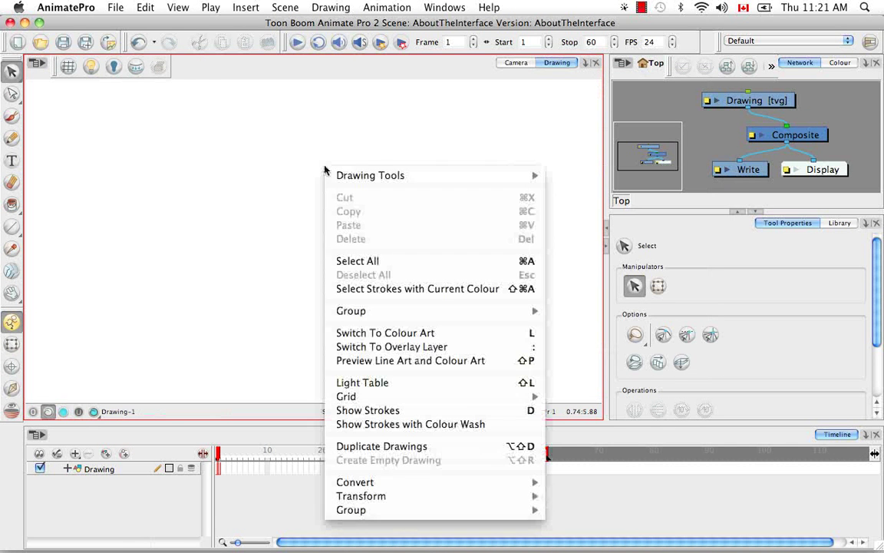
mouse_move(370, 175)
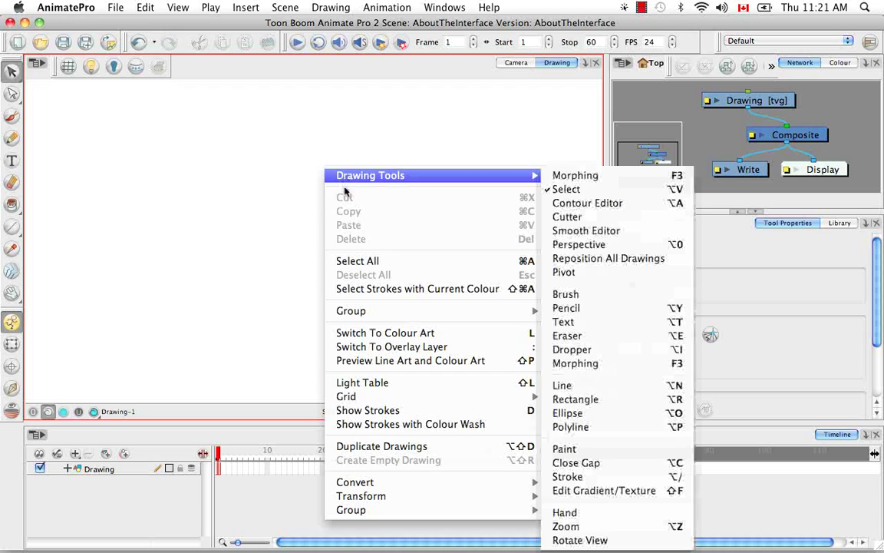
left_click(565, 189)
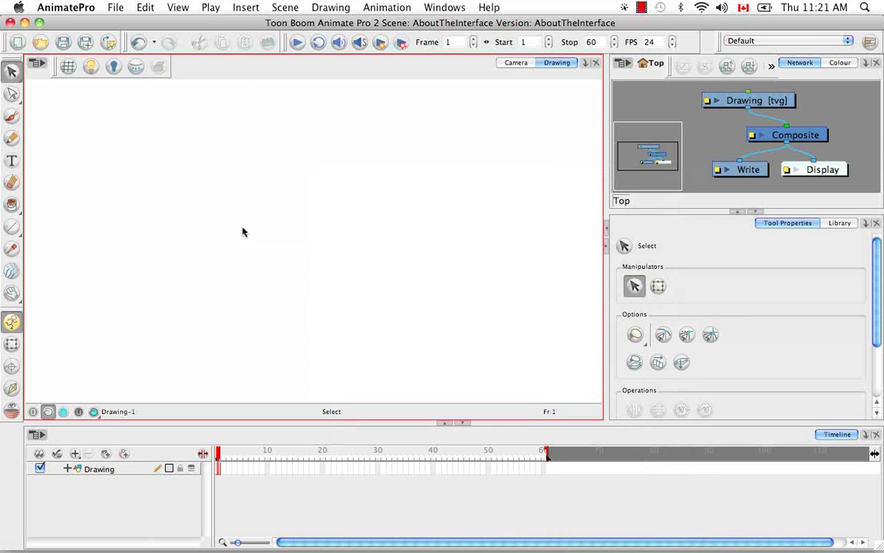
left_click(331, 6)
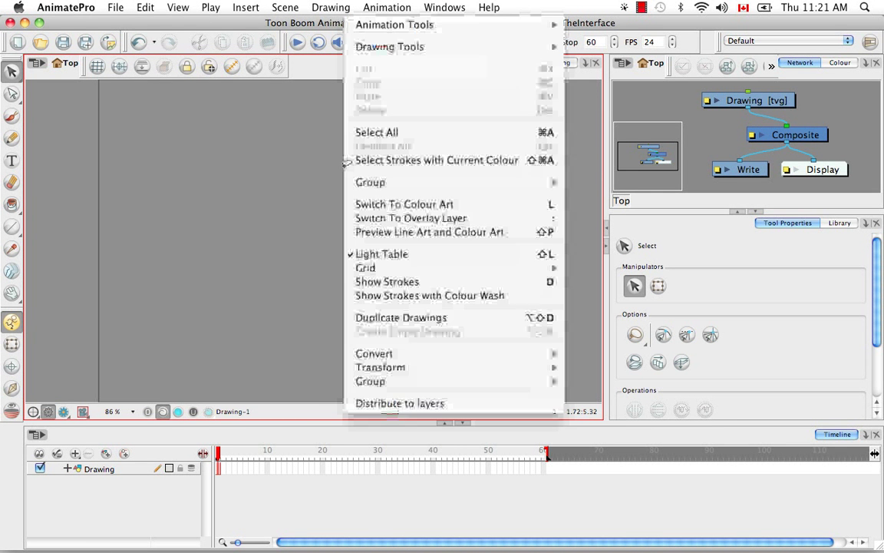
mouse_move(436, 160)
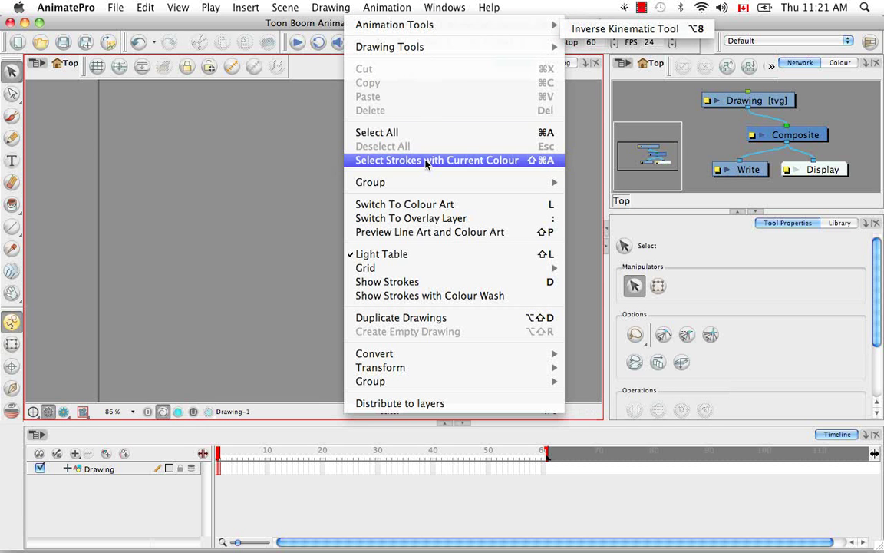
mouse_move(433, 396)
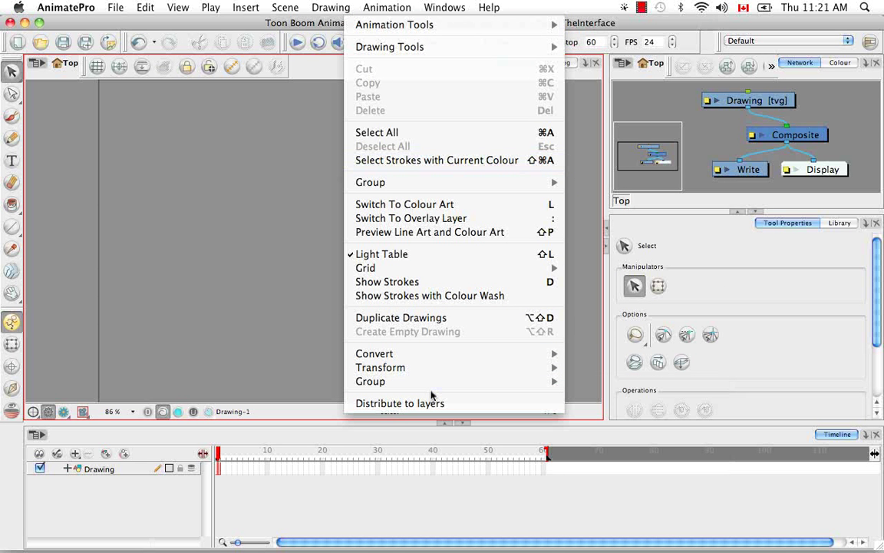
mouse_move(269, 313)
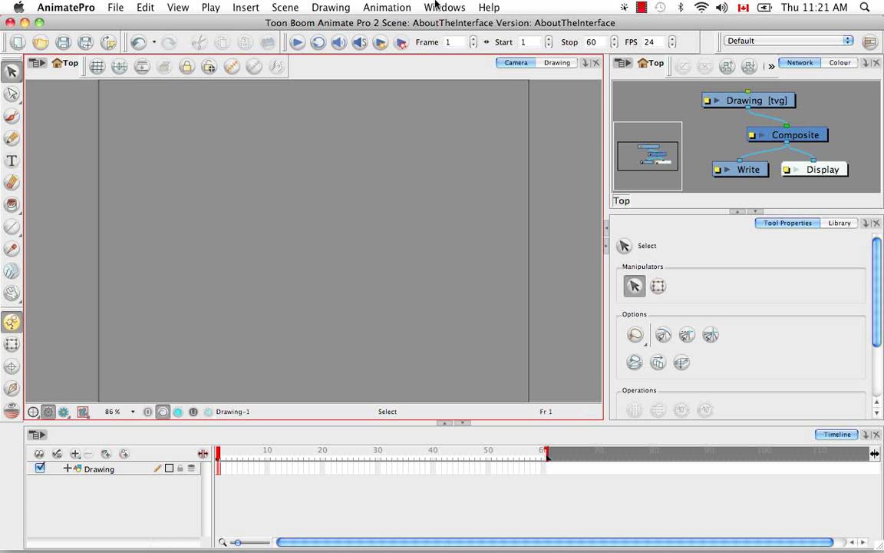
mouse_move(418, 160)
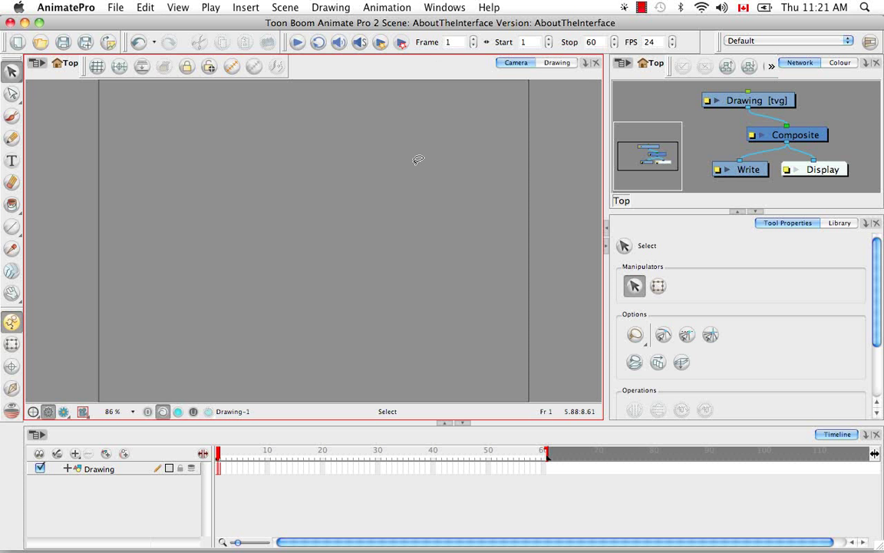
mouse_move(418, 165)
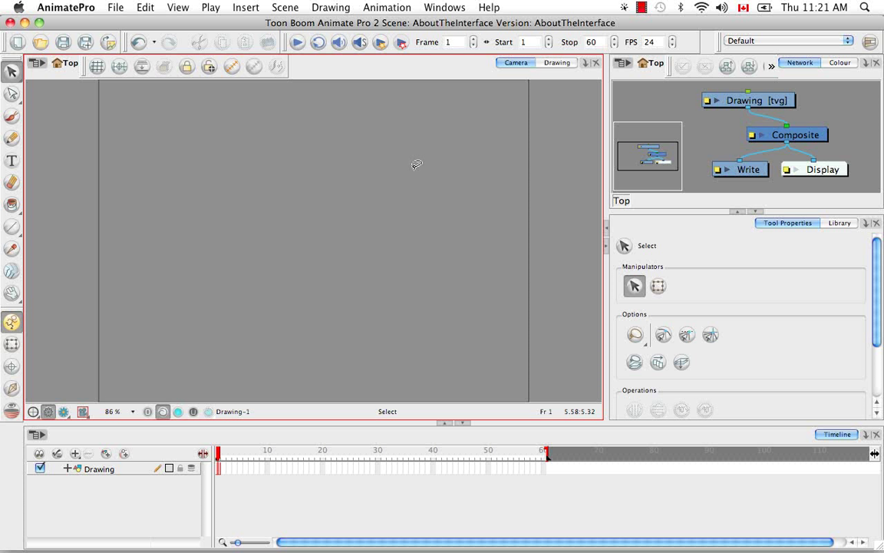
mouse_move(232, 179)
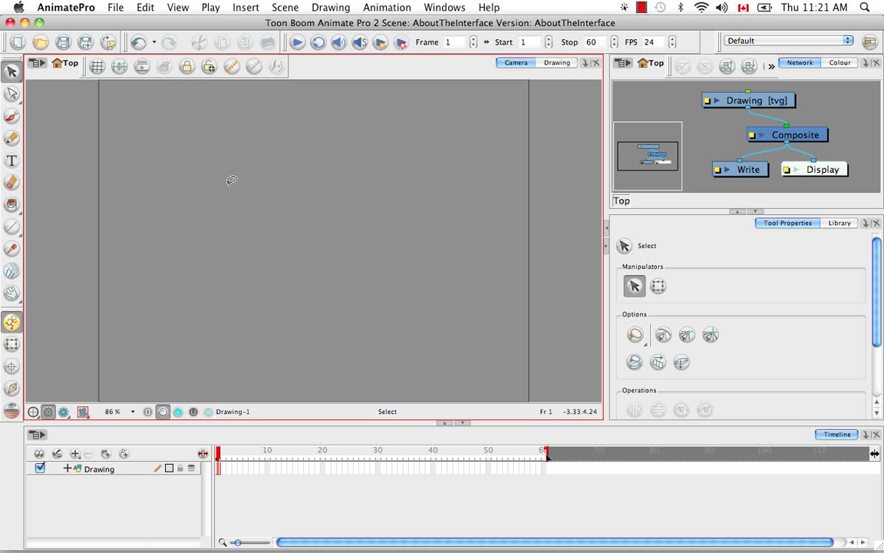
mouse_move(37, 63)
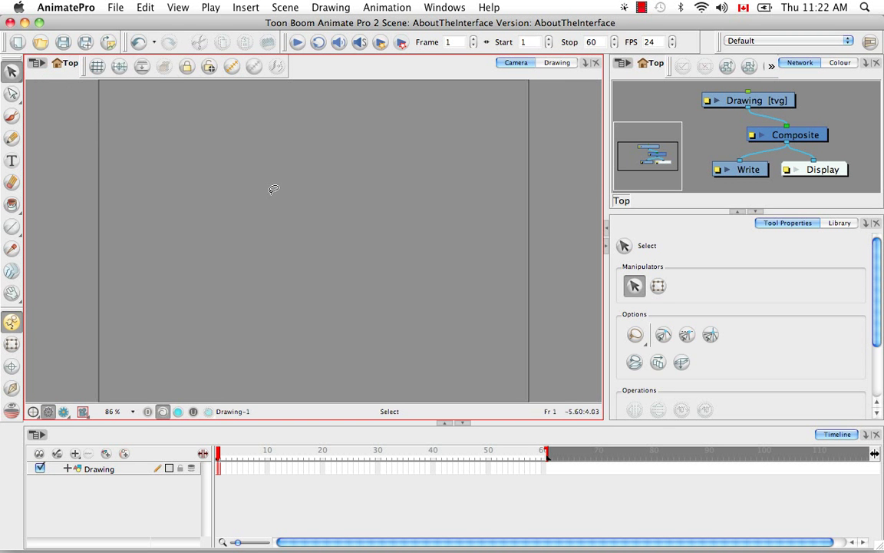
mouse_move(517, 289)
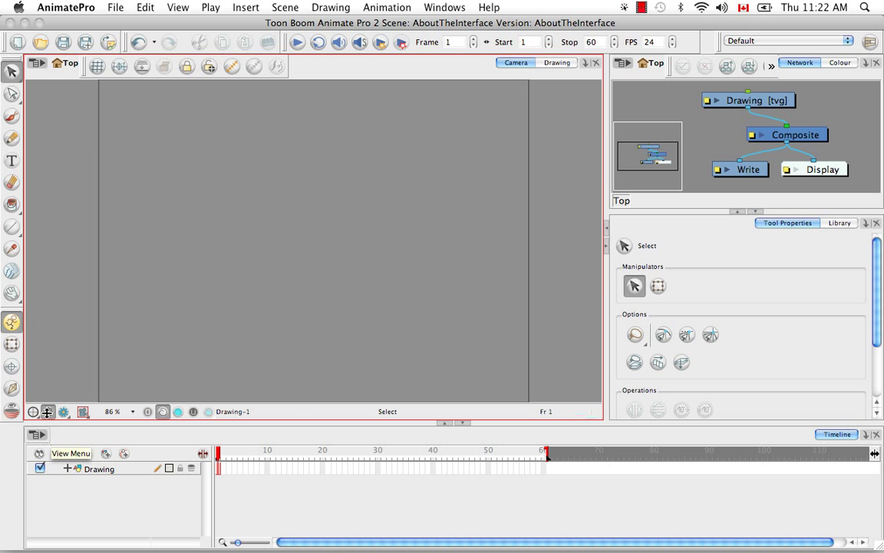
left_click(37, 63)
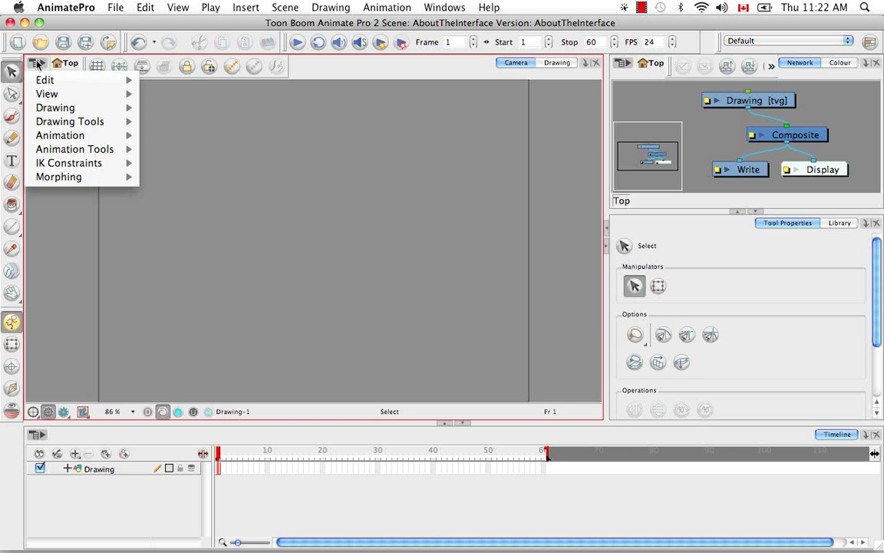
left_click(46, 94)
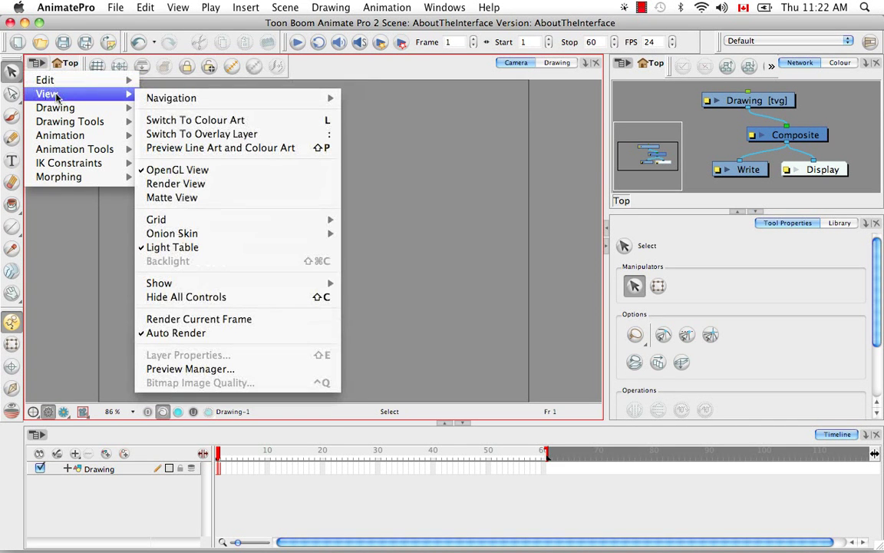
left_click(55, 108)
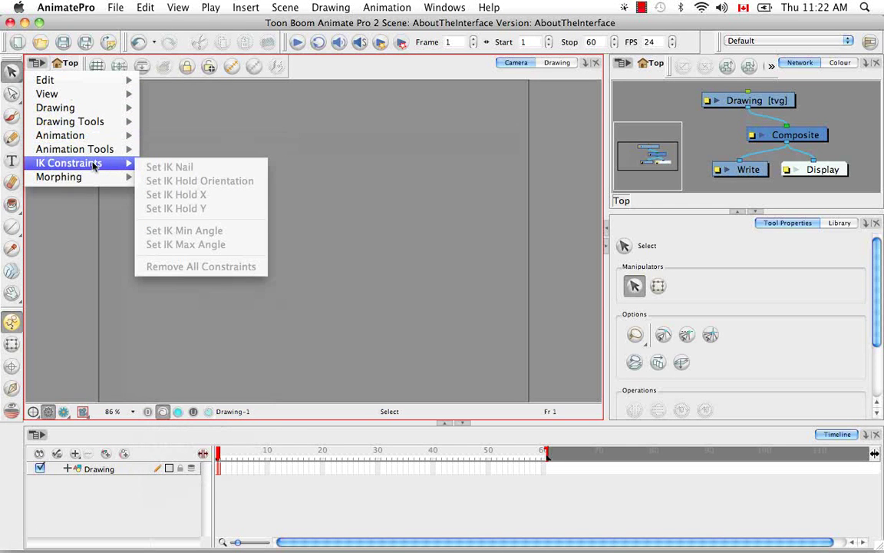
left_click(545, 69)
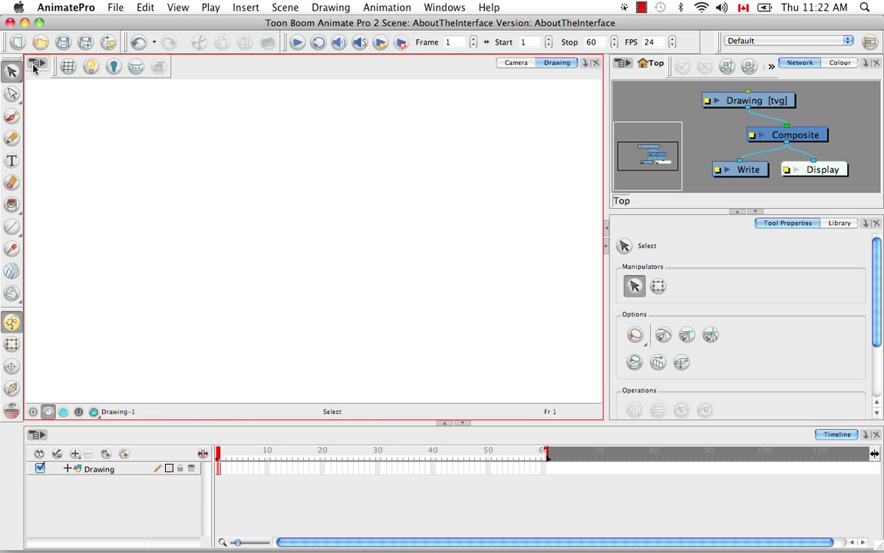
left_click(36, 64)
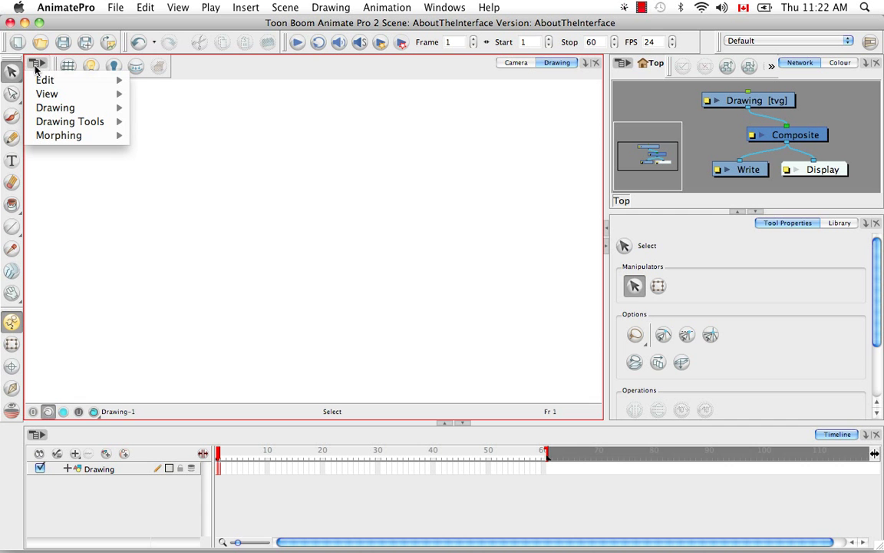
left_click(46, 80)
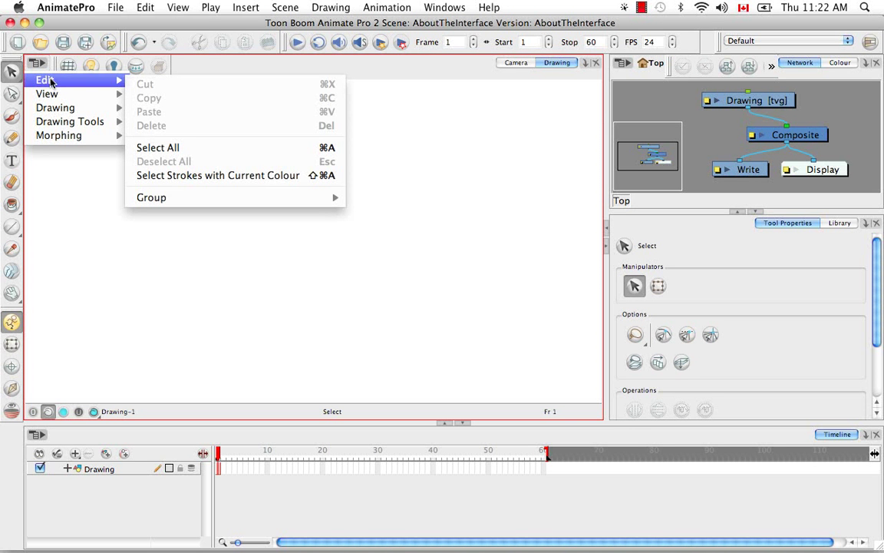
left_click(71, 121)
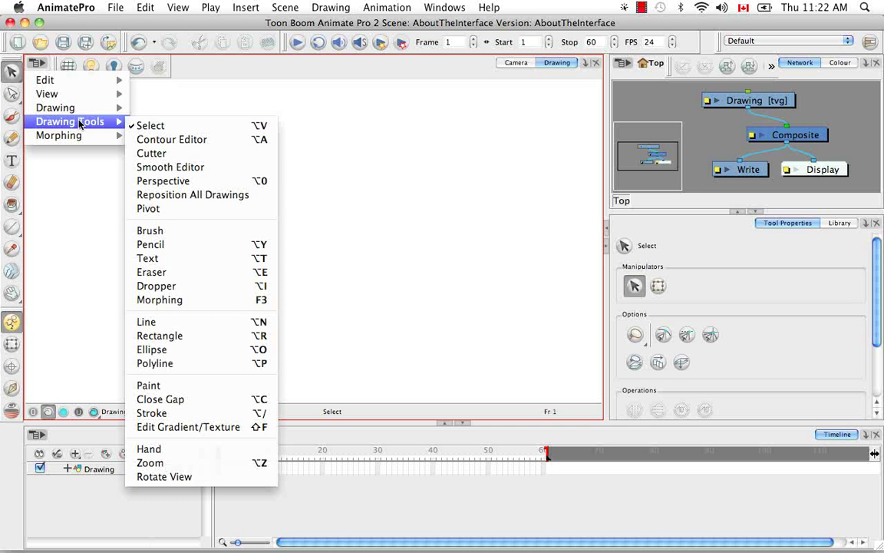
left_click(56, 108)
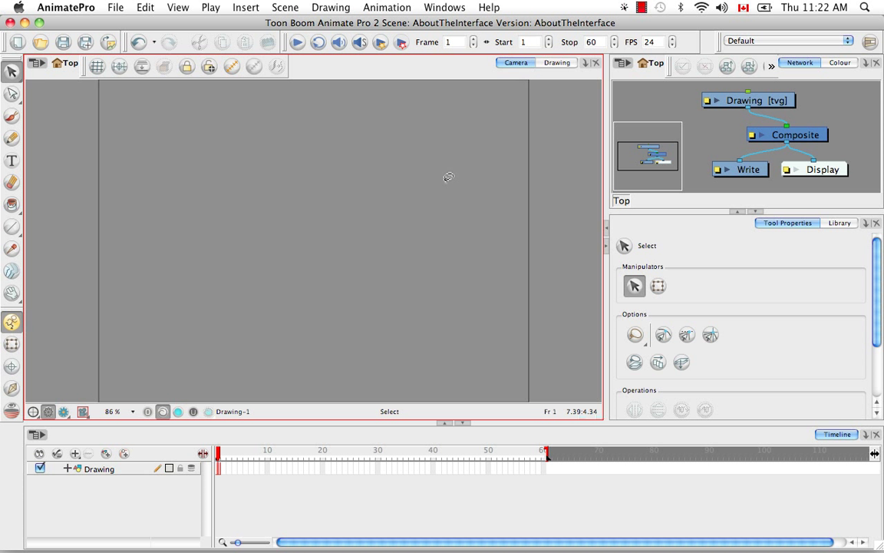
mouse_move(114, 202)
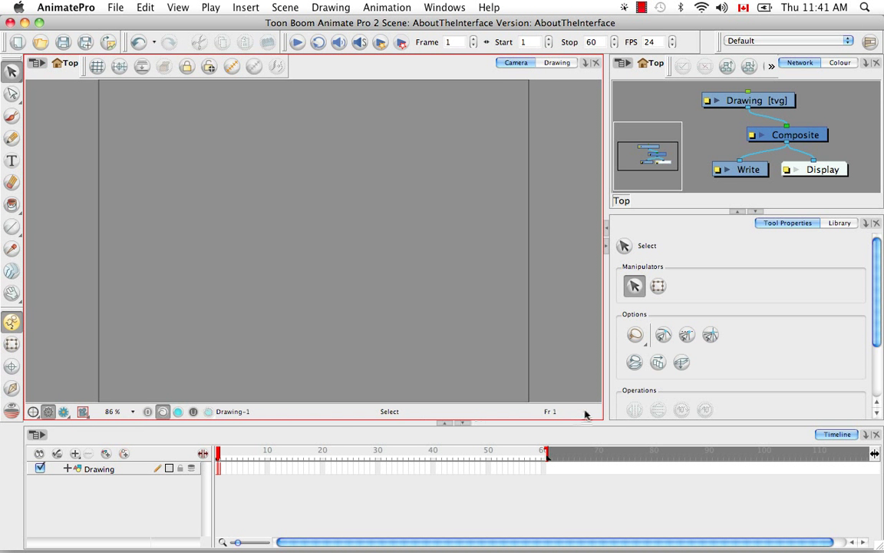
mouse_move(482, 58)
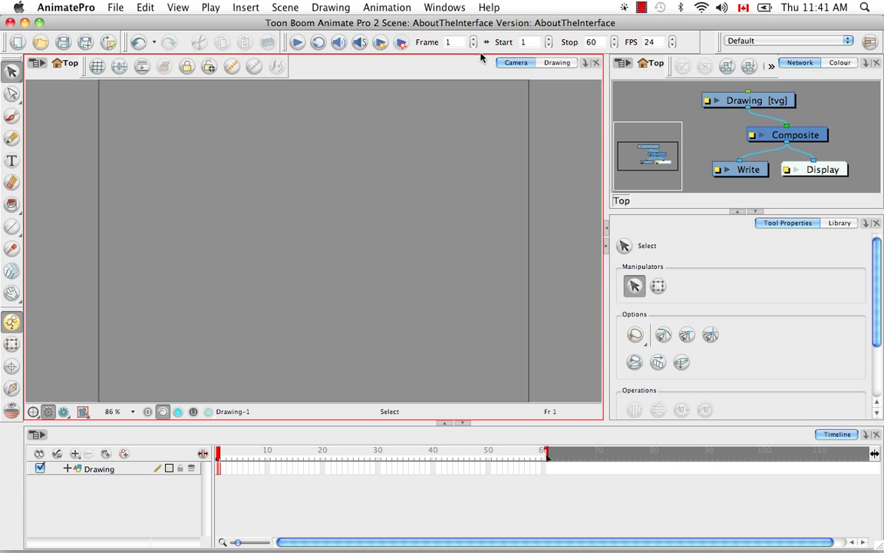
mouse_move(325, 249)
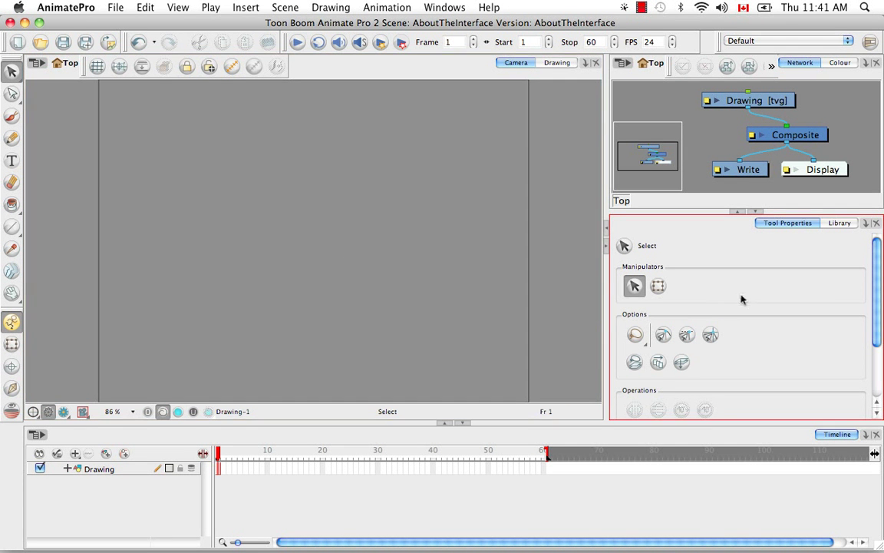
mouse_move(540, 489)
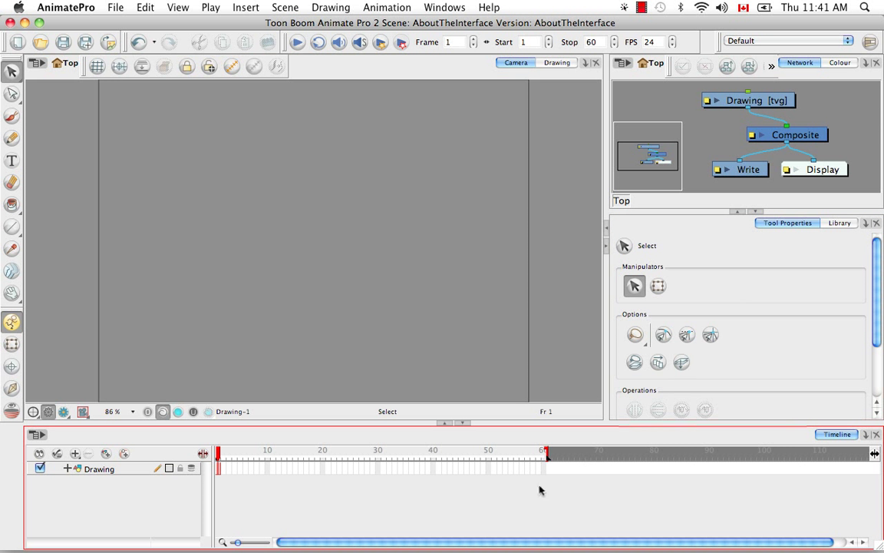
mouse_move(356, 255)
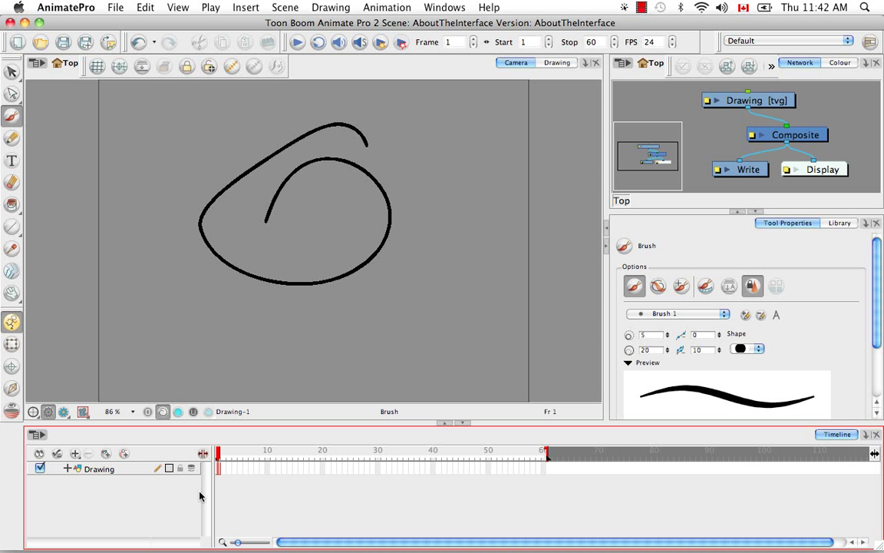
mouse_move(381, 134)
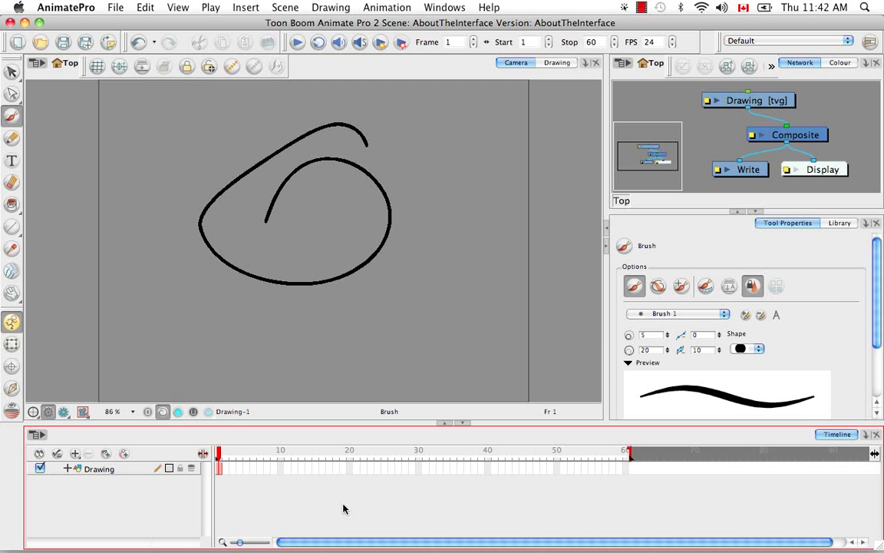
mouse_move(196, 132)
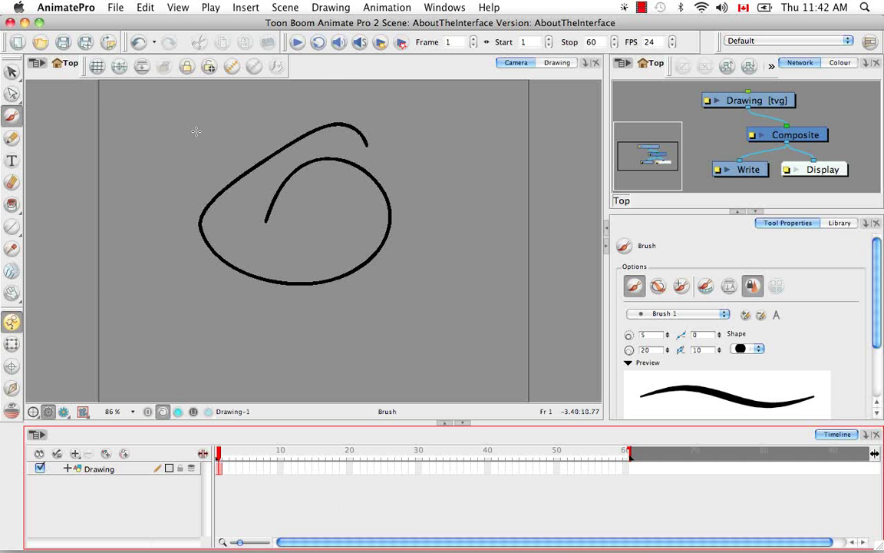
mouse_move(457, 250)
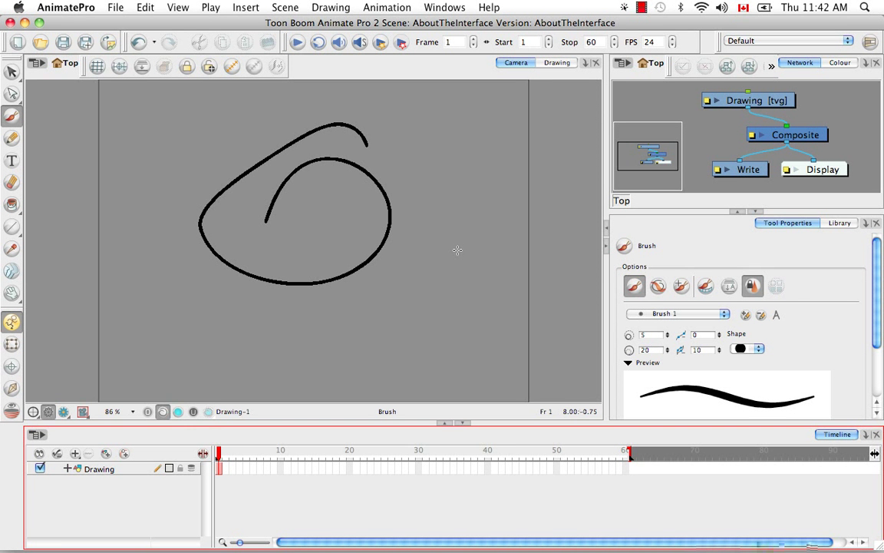
mouse_move(314, 417)
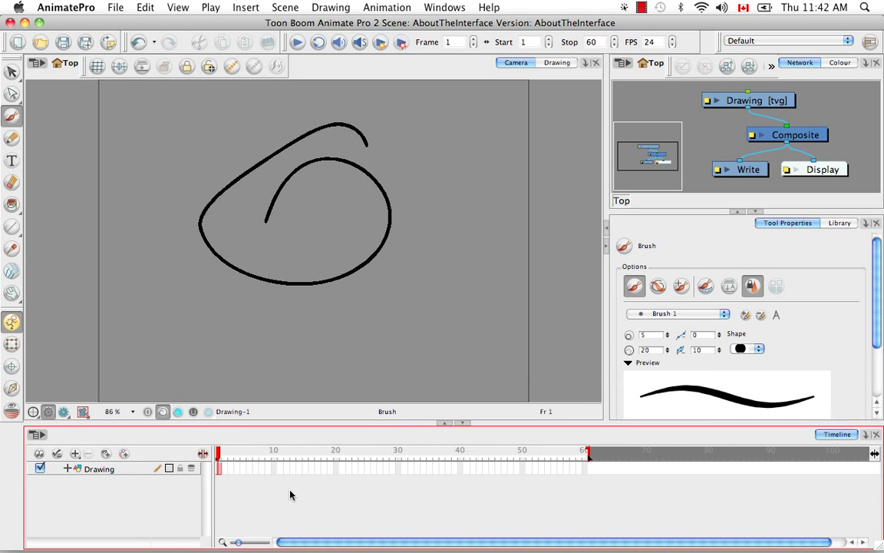
left_click(12, 73)
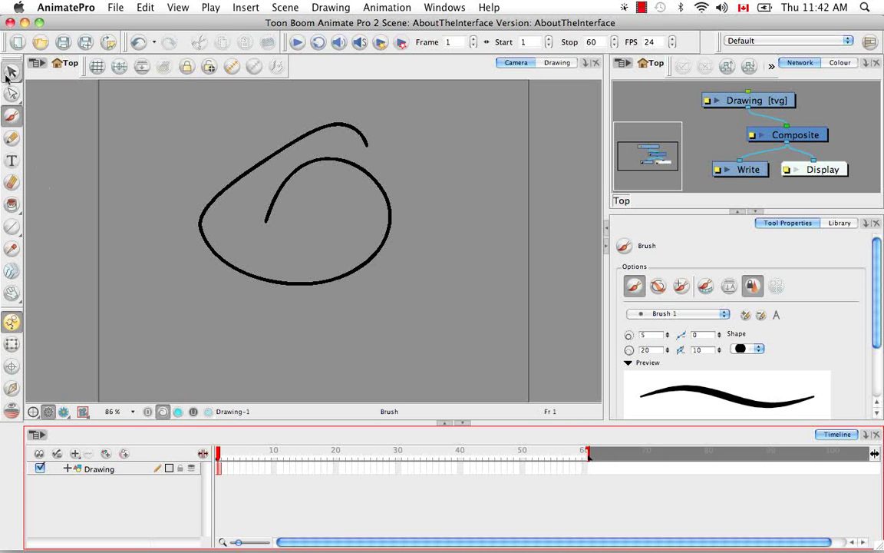
left_click(13, 70)
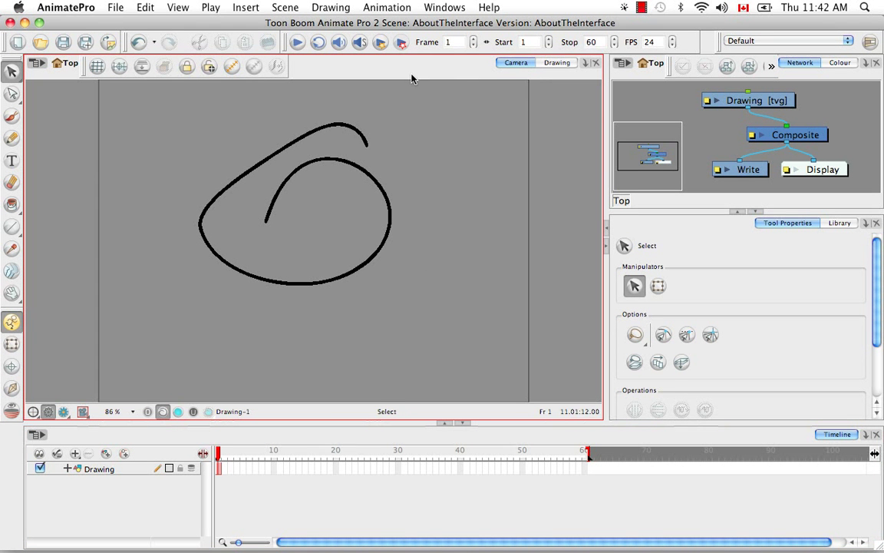
mouse_move(467, 264)
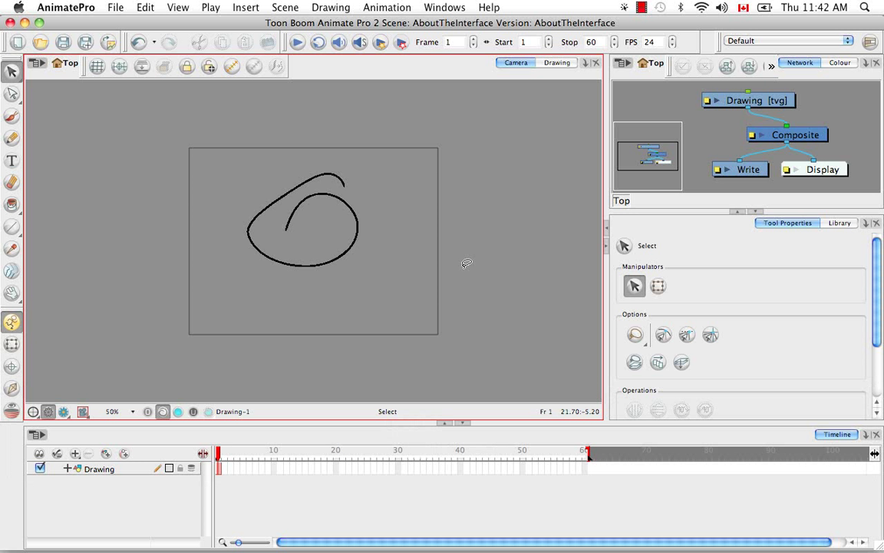
mouse_move(249, 95)
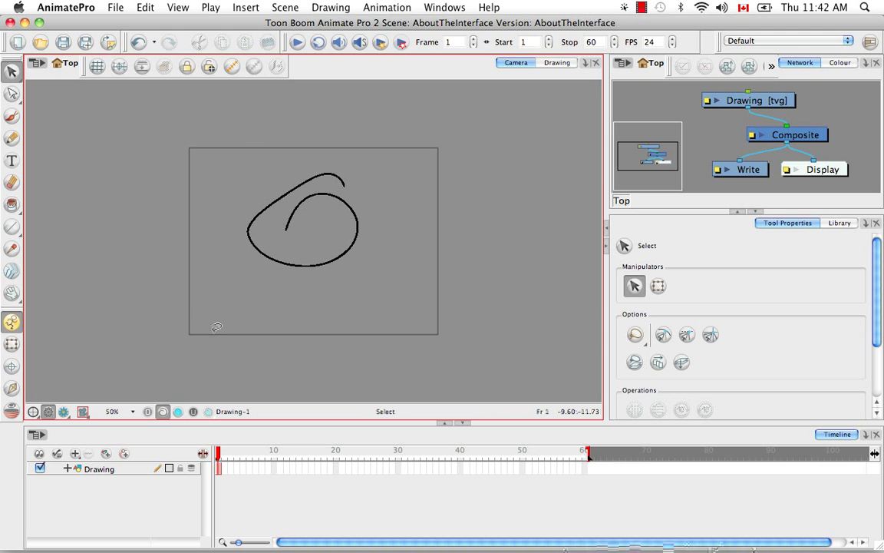
key("space")
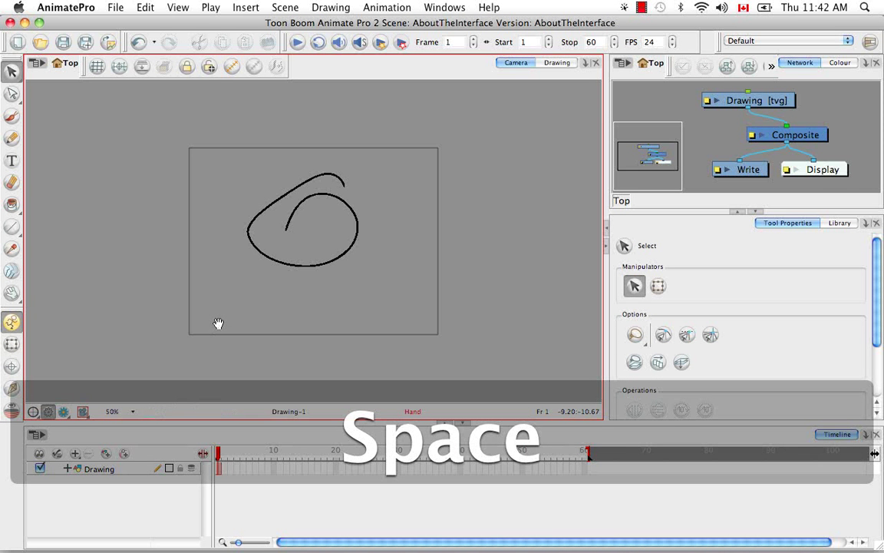
left_click_drag(218, 323, 117, 375)
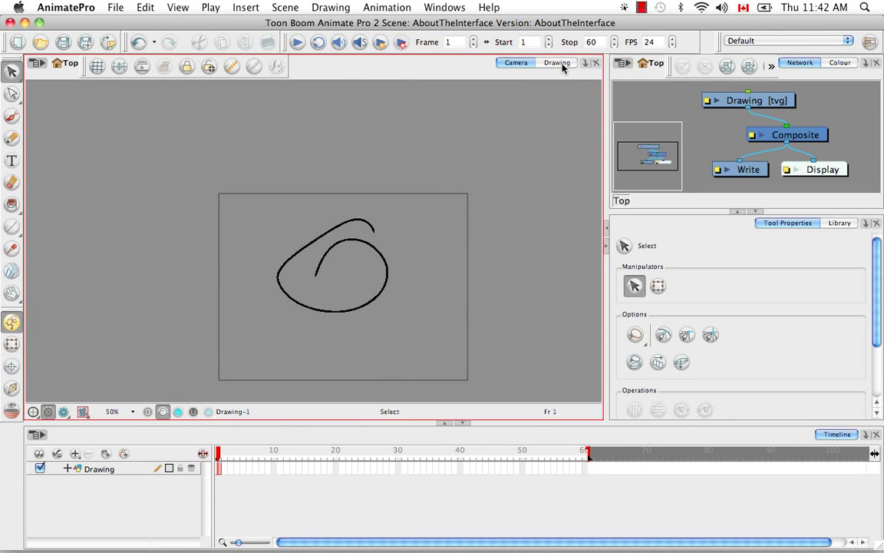
key("space")
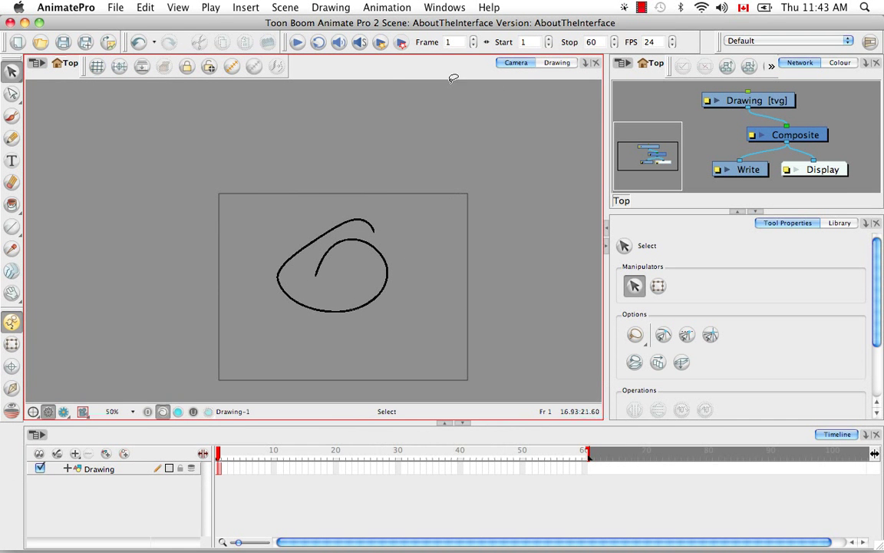
mouse_move(175, 200)
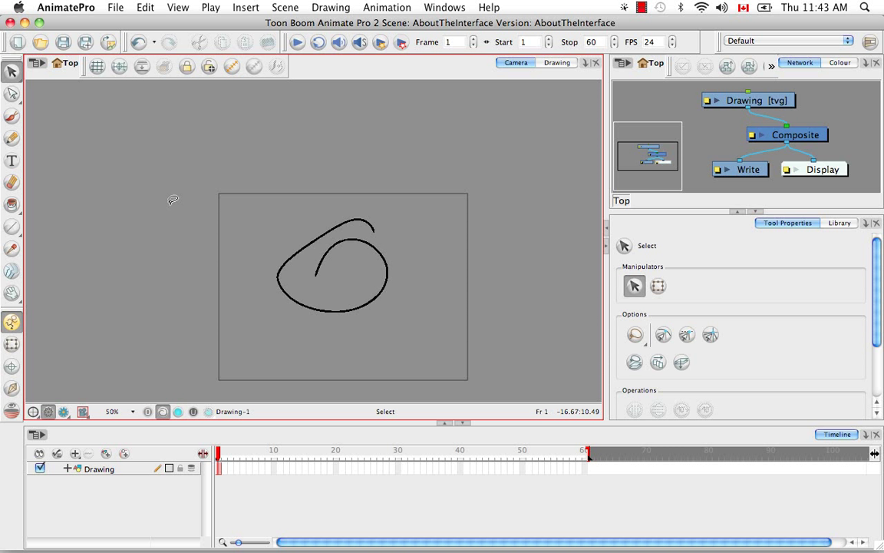
mouse_move(421, 151)
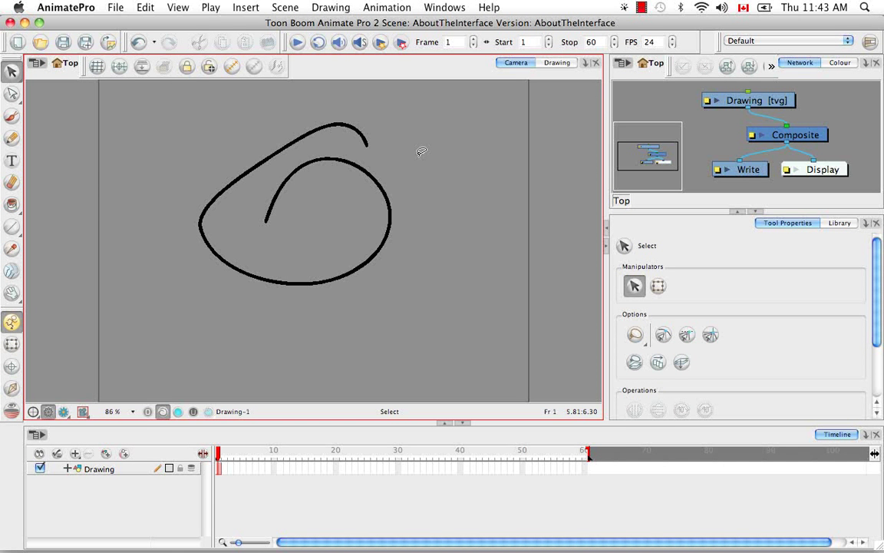
mouse_move(470, 322)
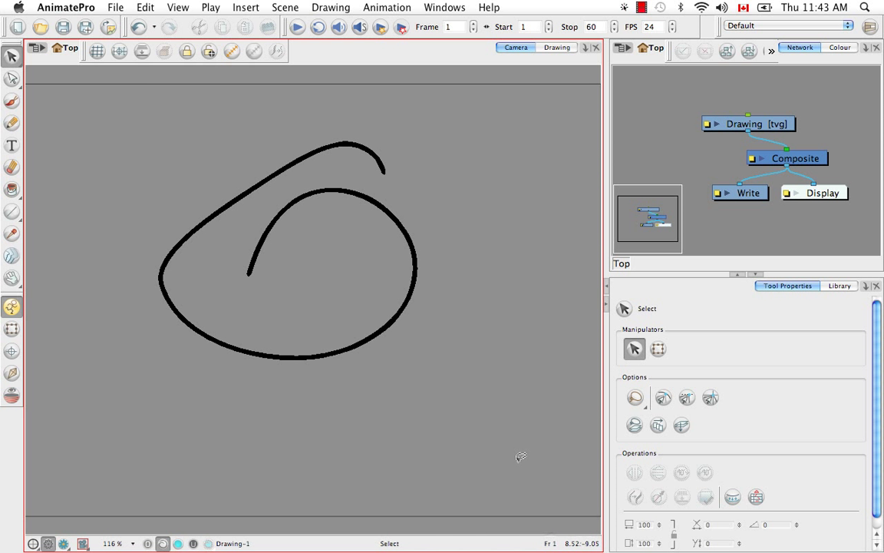
mouse_move(513, 378)
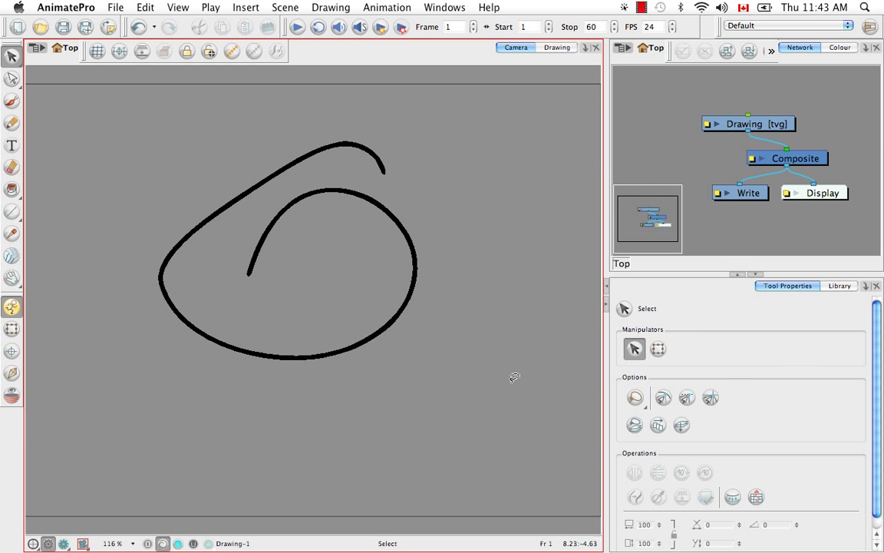
mouse_move(477, 288)
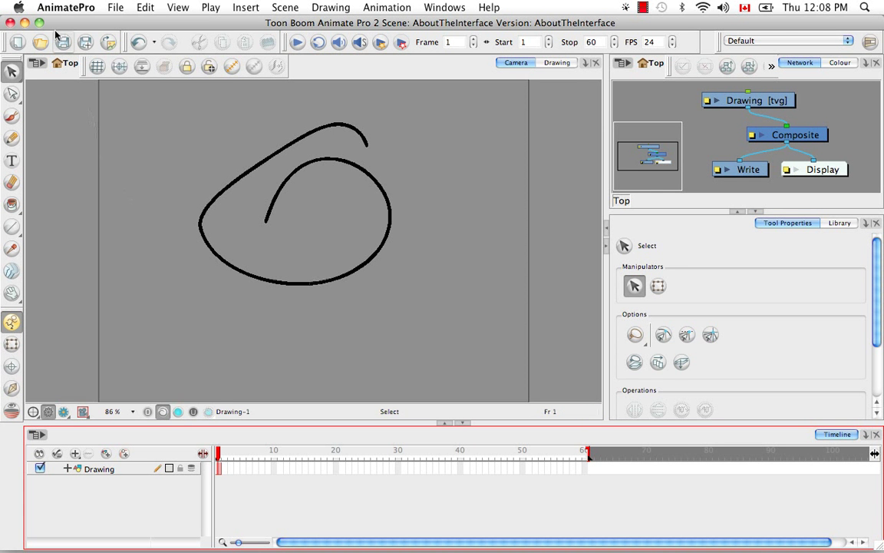
Bring up Preferences and view the Camera page, then the Drawing page.
left_click(66, 6)
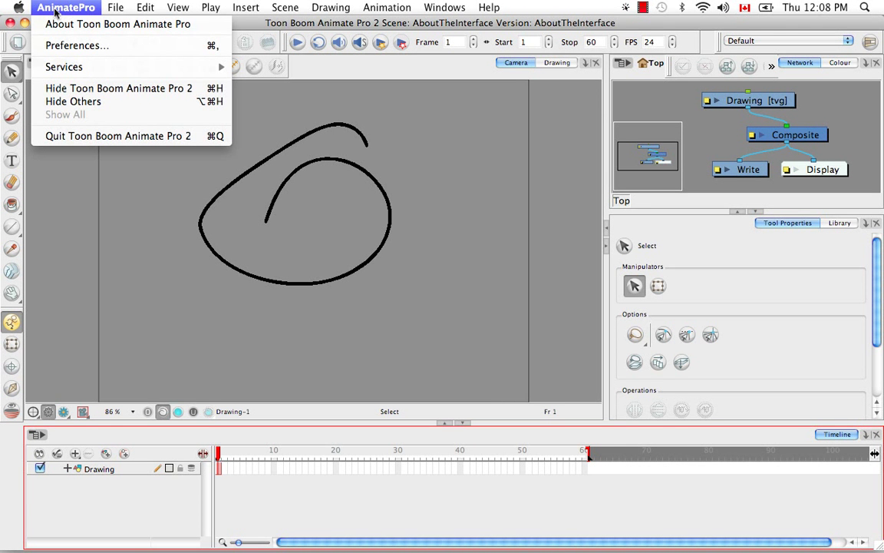
mouse_move(76, 46)
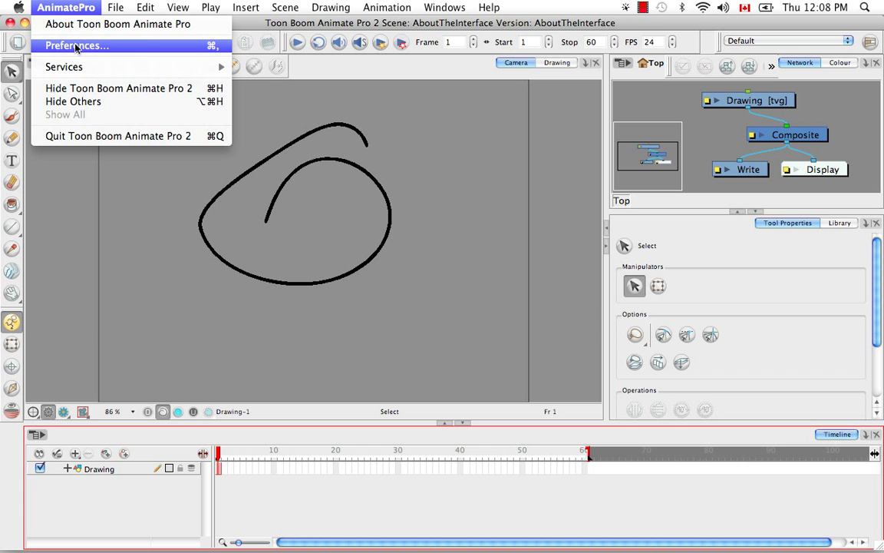
left_click(76, 46)
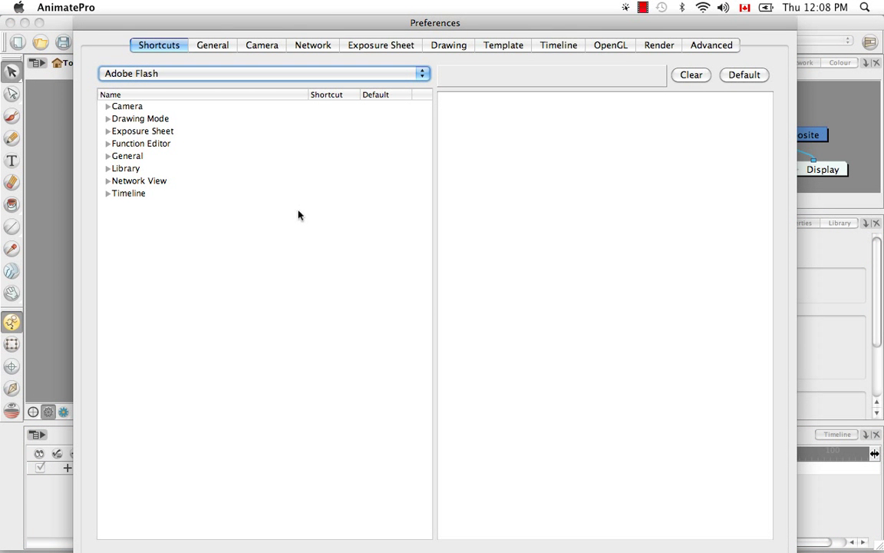
mouse_move(427, 6)
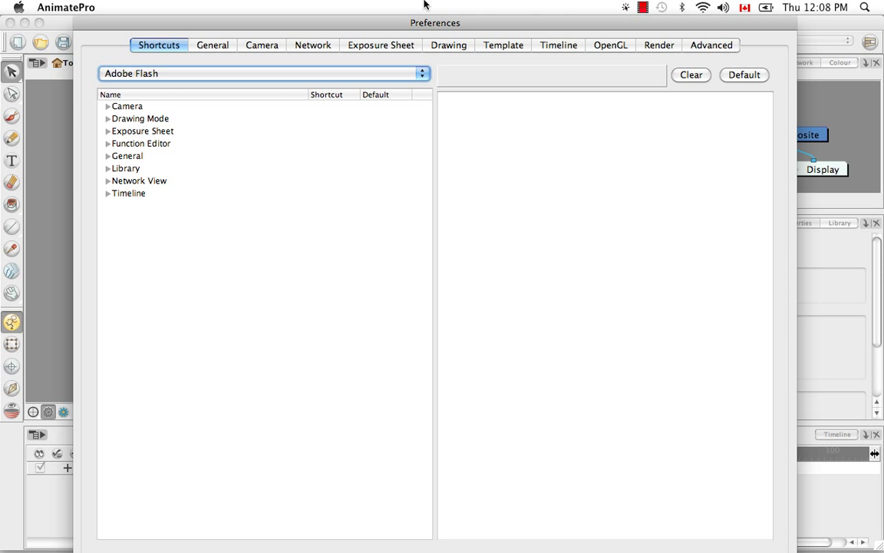
mouse_move(488, 172)
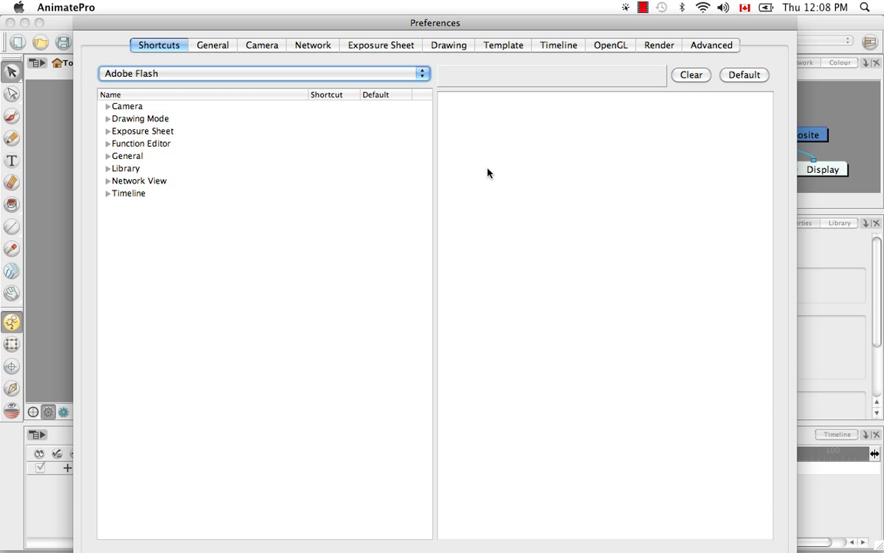
mouse_move(261, 178)
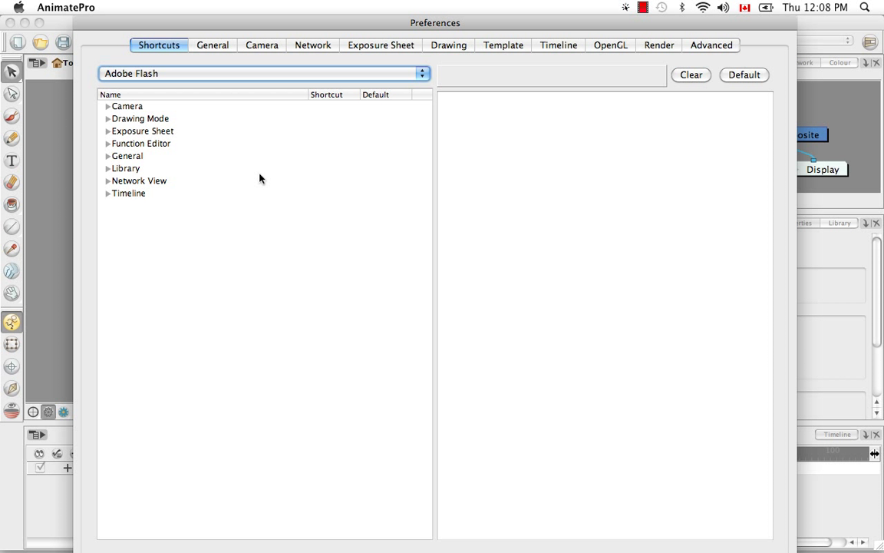
mouse_move(369, 178)
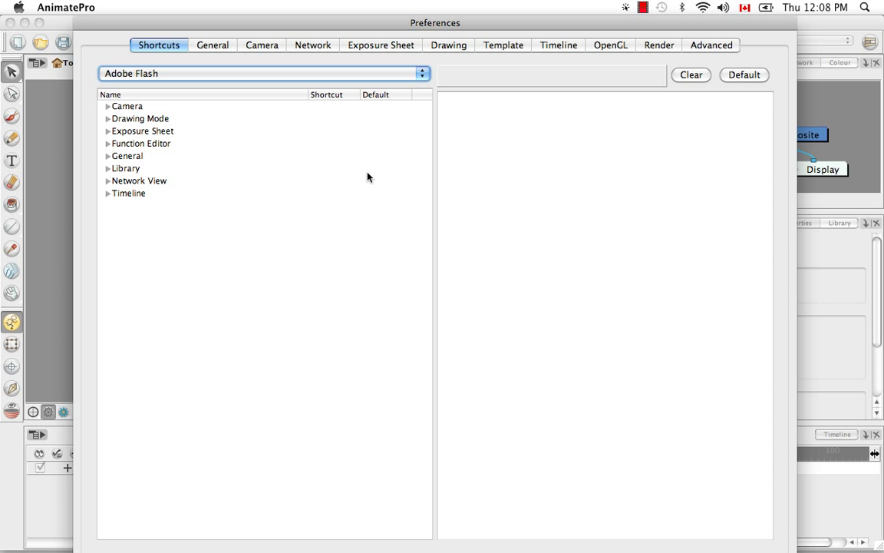
mouse_move(372, 213)
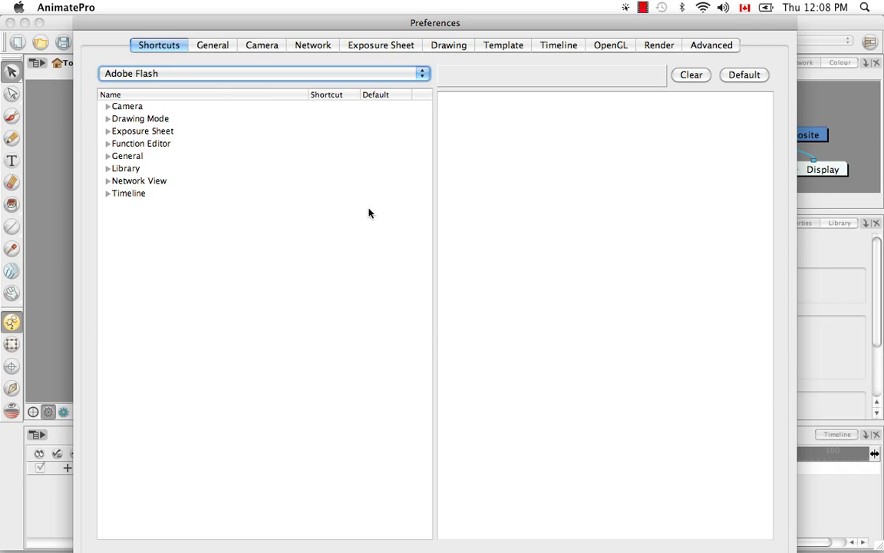
left_click(261, 45)
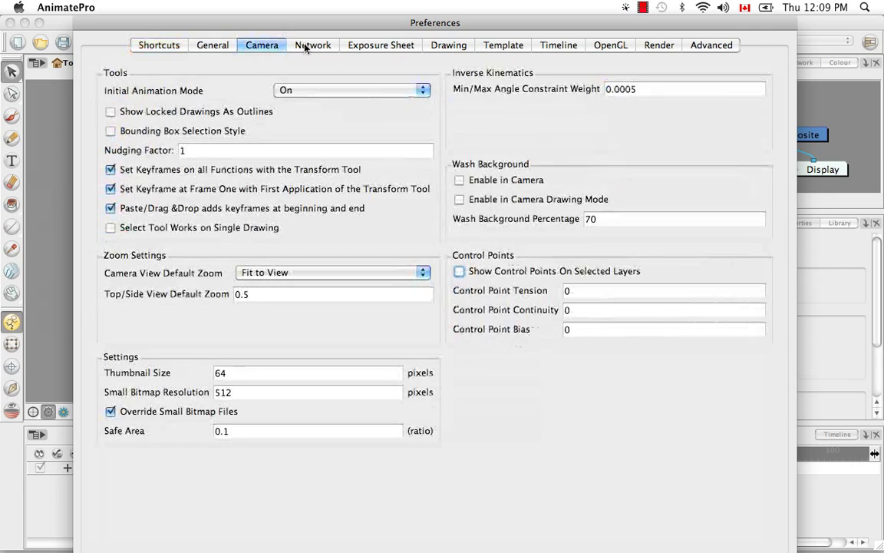
left_click(448, 44)
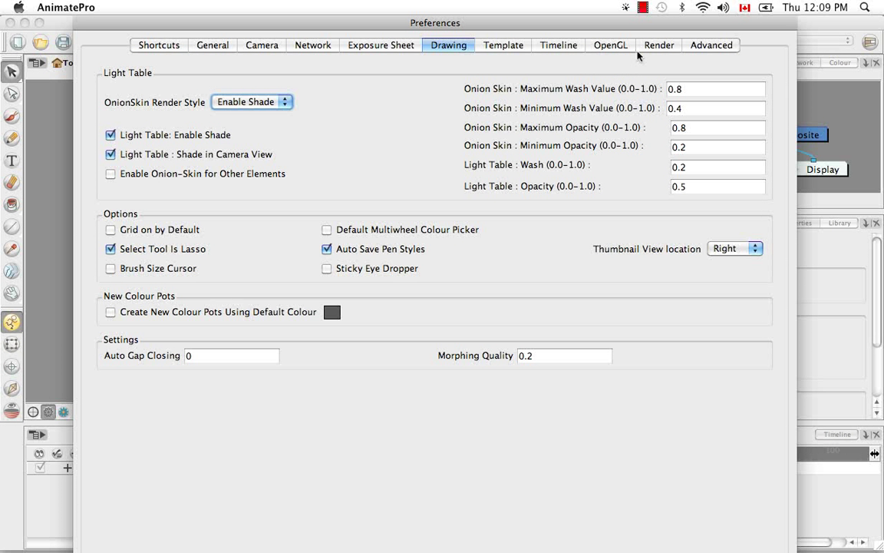
mouse_move(559, 44)
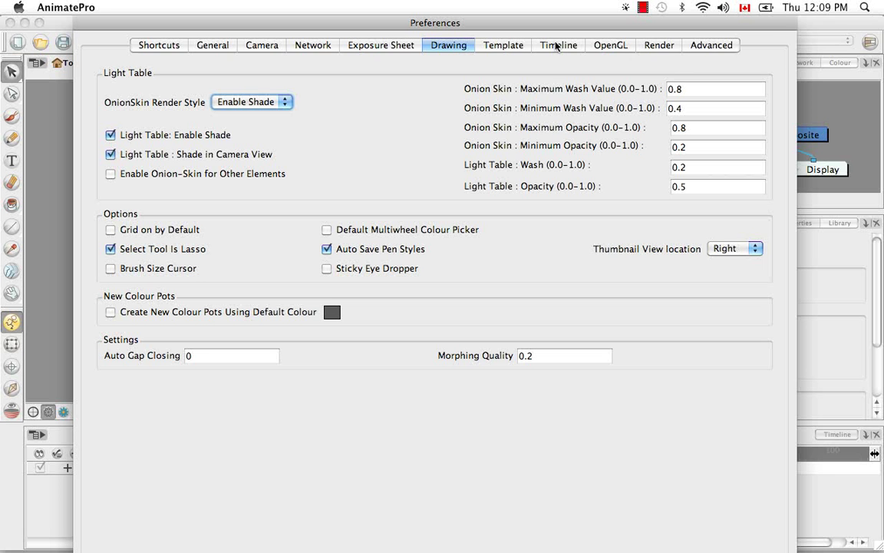
mouse_move(350, 72)
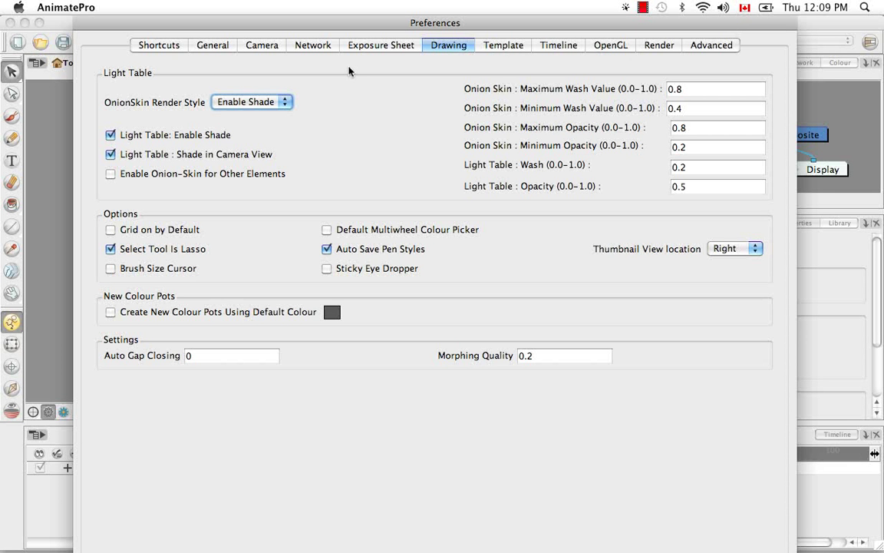
mouse_move(224, 55)
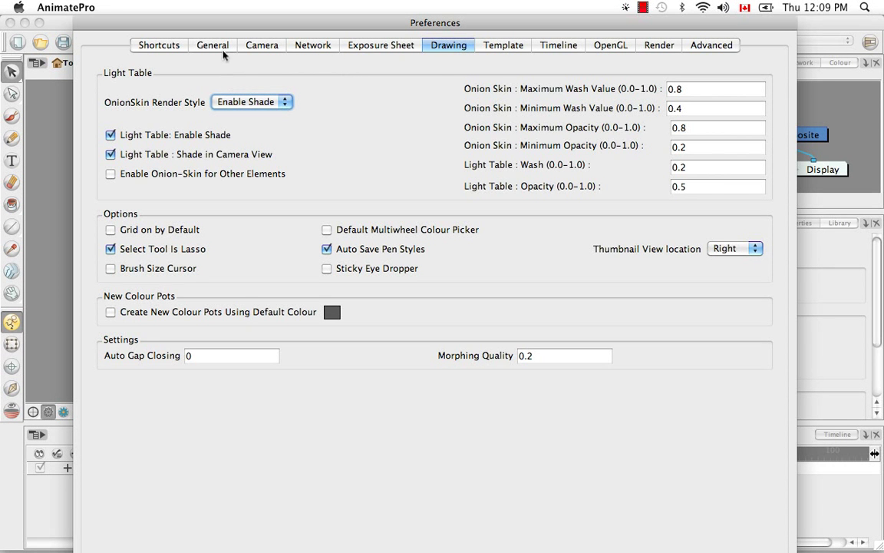
Leave Preferences from the General page, glance at the Colour palette list, return to Network.
left_click(211, 45)
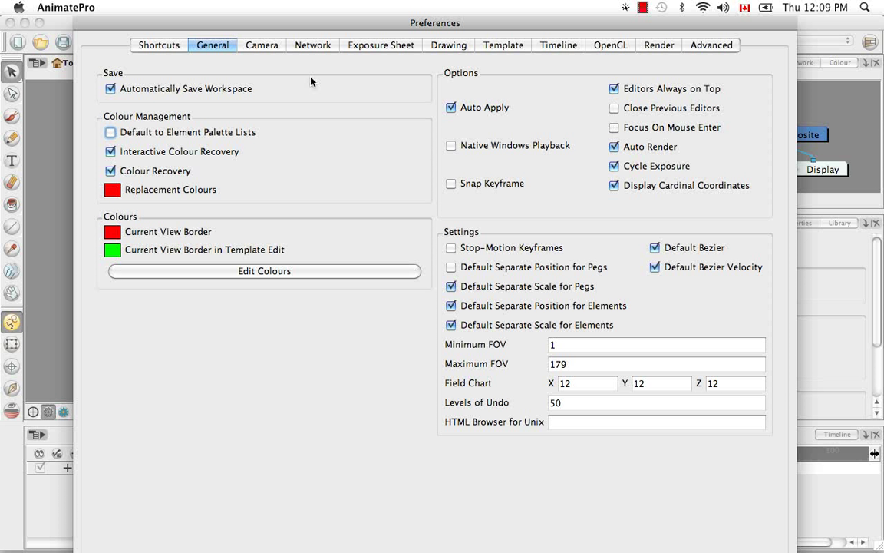
mouse_move(328, 104)
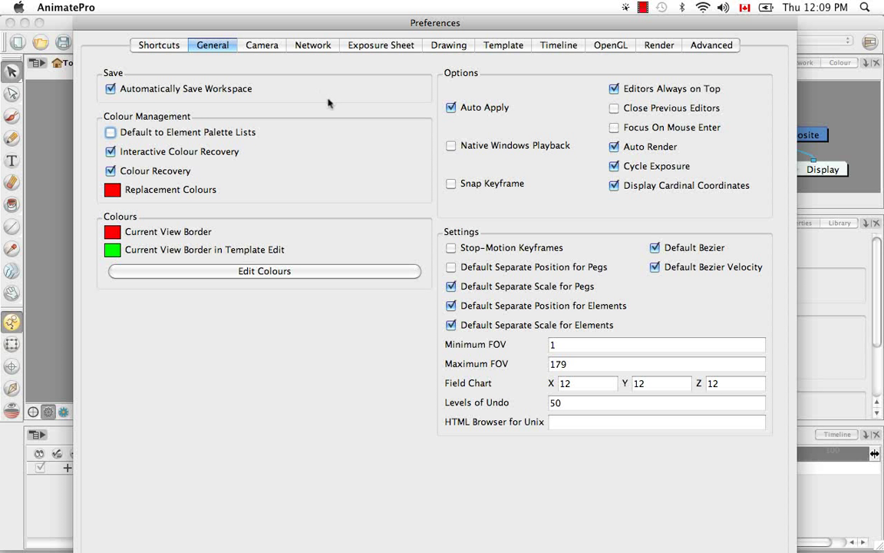
mouse_move(242, 100)
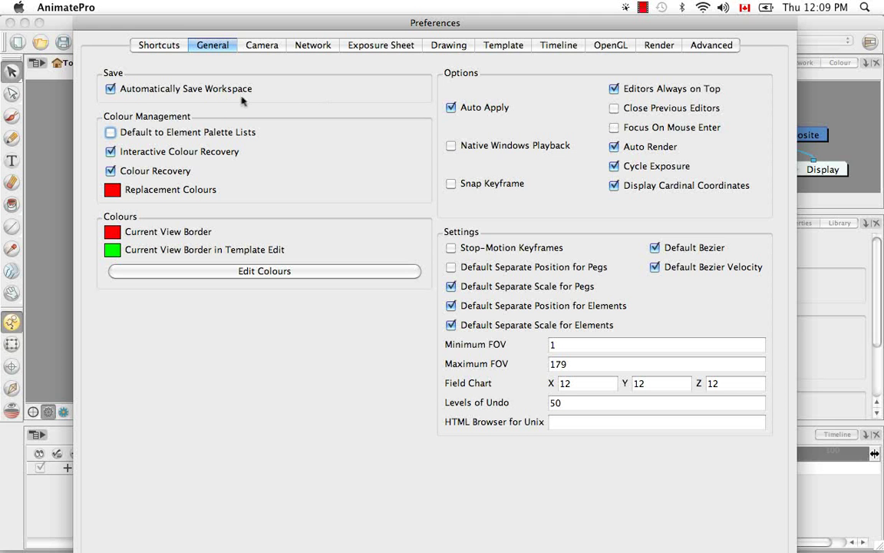
mouse_move(256, 377)
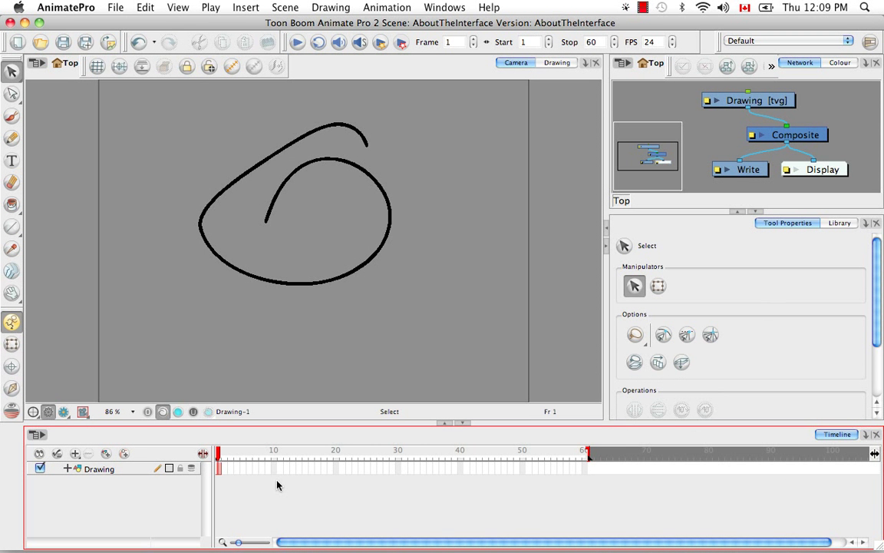
mouse_move(175, 156)
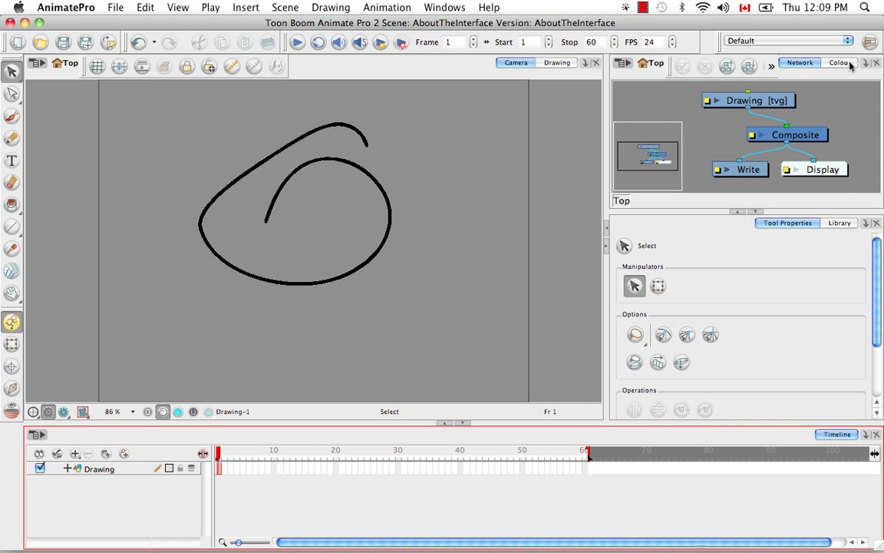
left_click(838, 62)
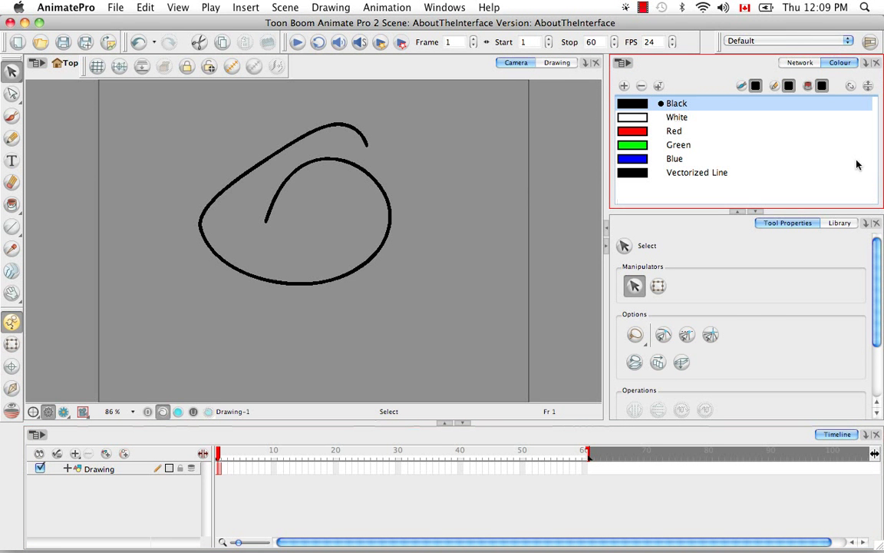
left_click(799, 62)
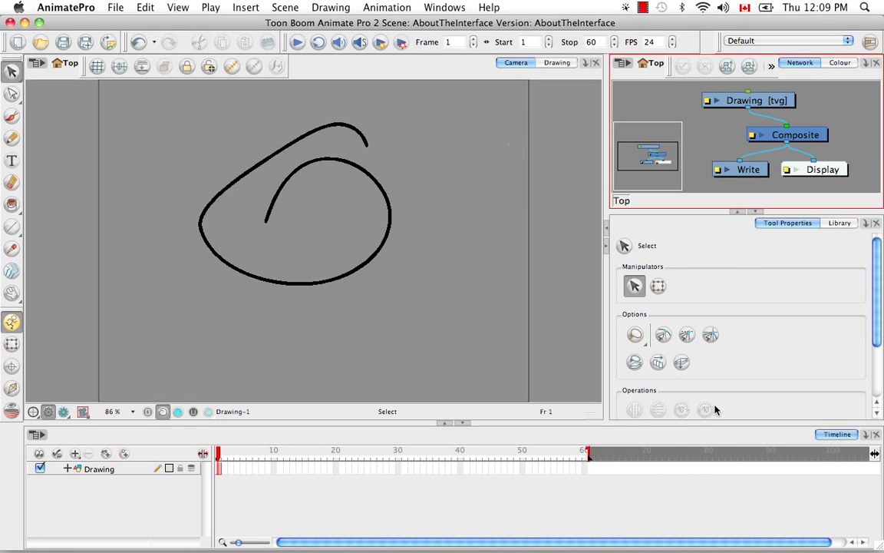
mouse_move(460, 152)
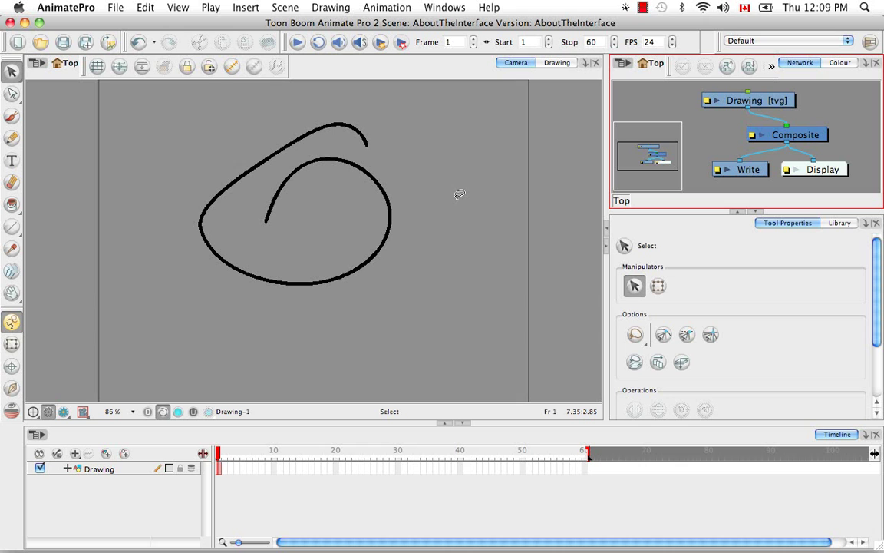
Reopen Preferences from the Animate Pro menu and show the General page.
left_click(65, 6)
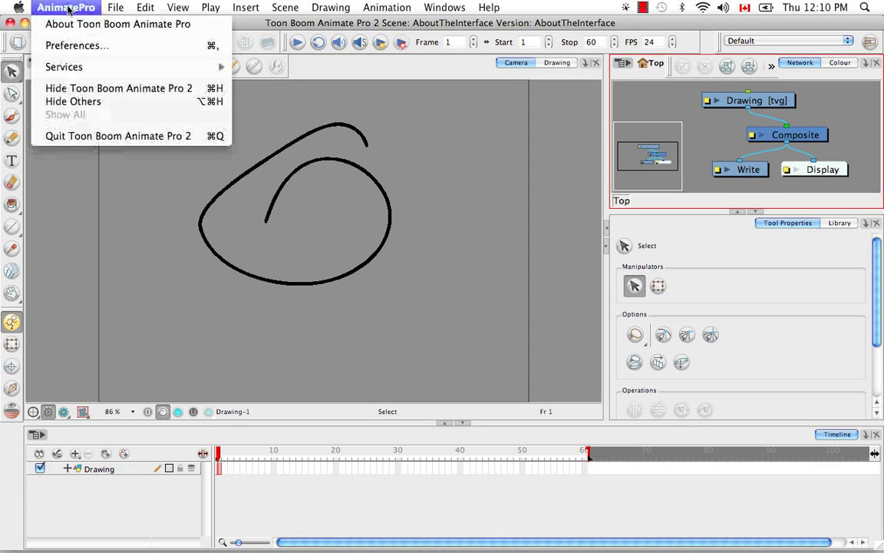
left_click(77, 46)
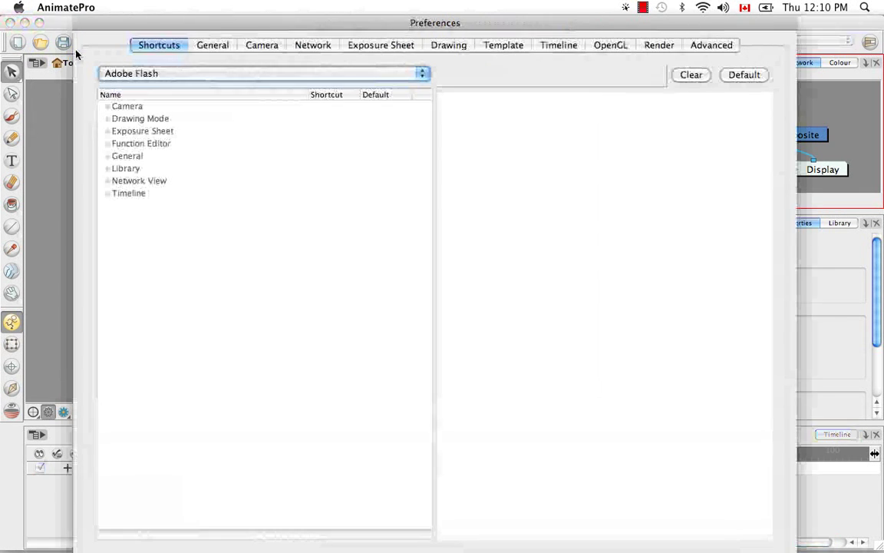
left_click(212, 45)
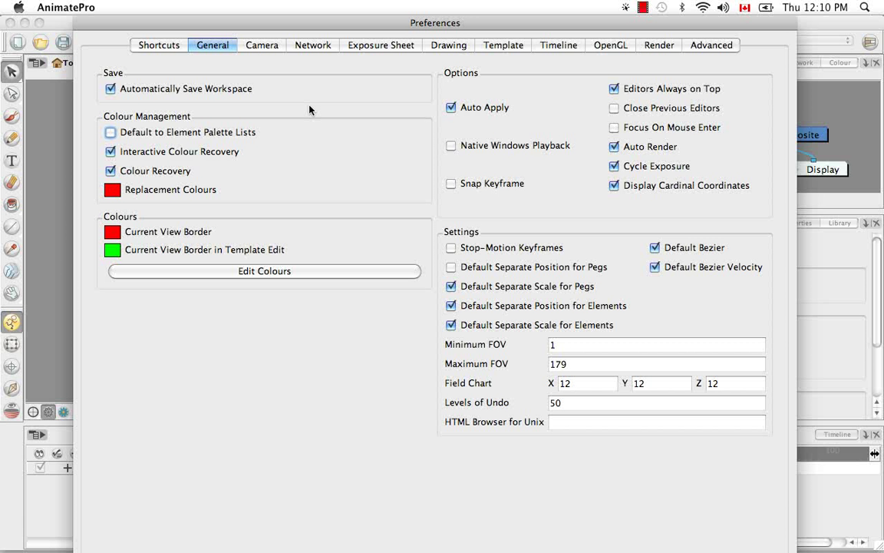
mouse_move(231, 406)
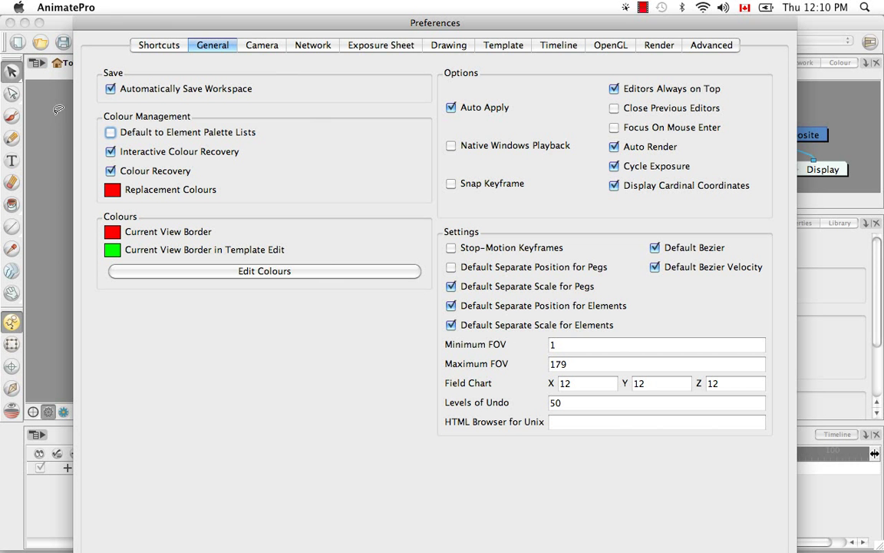
mouse_move(311, 101)
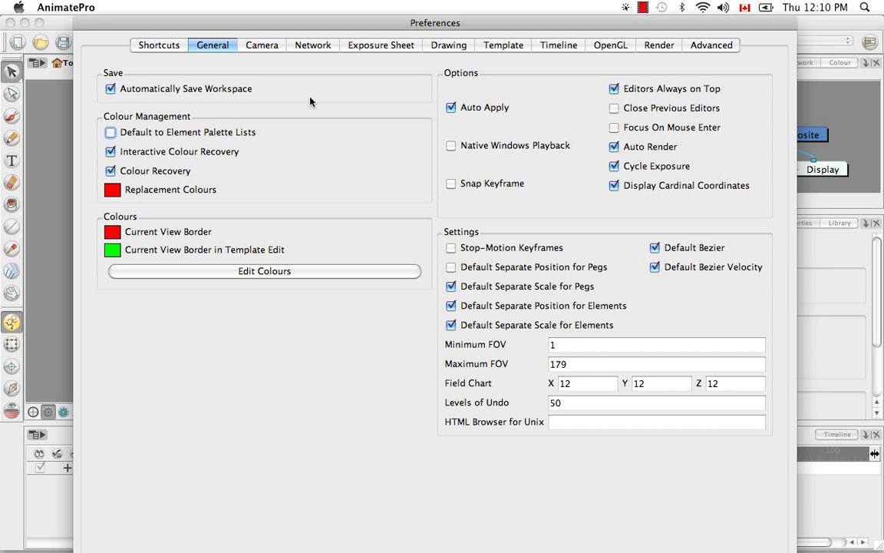
mouse_move(76, 89)
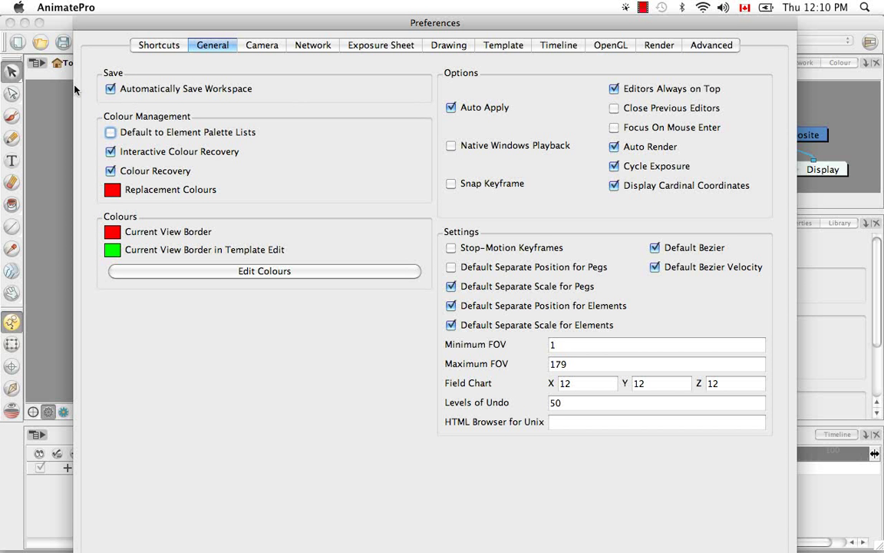
mouse_move(357, 108)
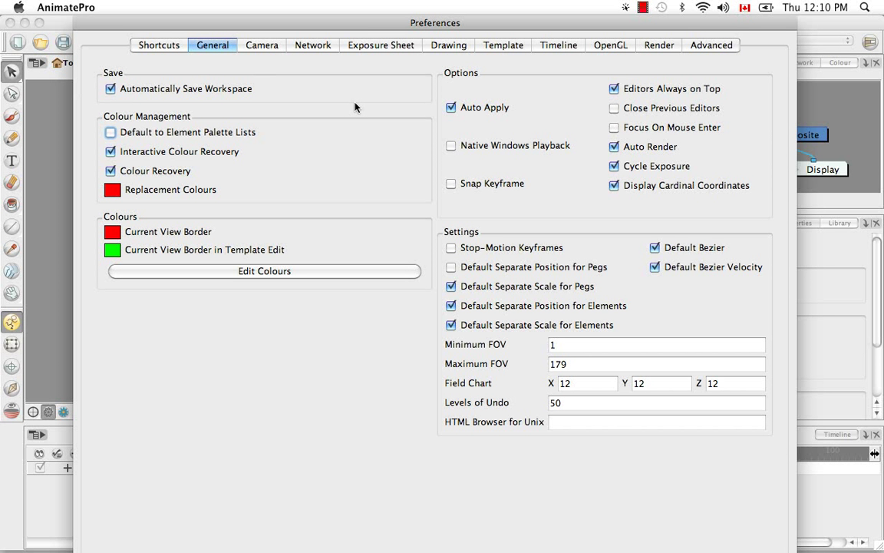
mouse_move(323, 213)
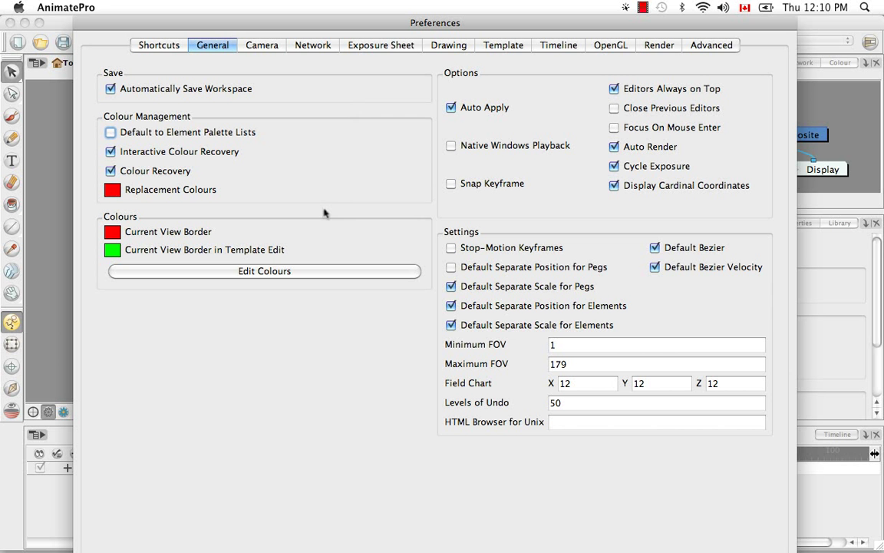
mouse_move(347, 312)
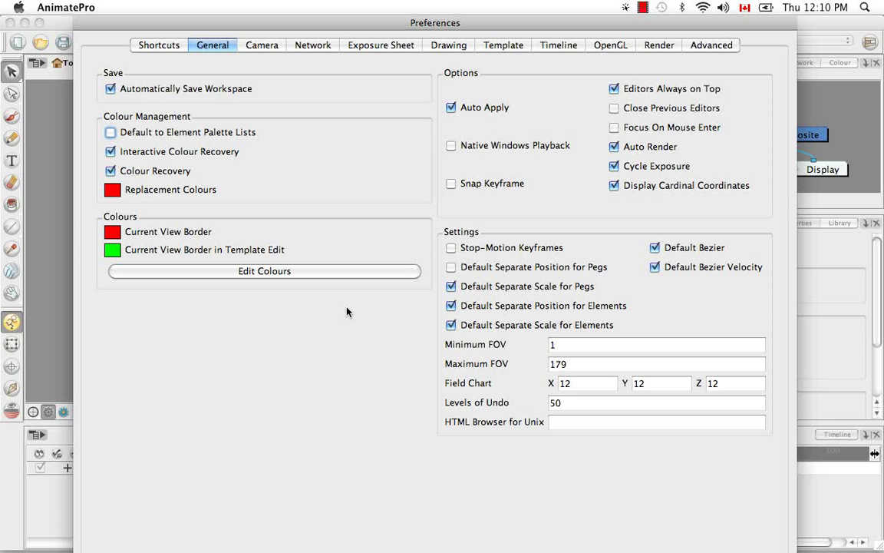
Browse the interface Colours dialog for Camera and Drawing views and confirm with OK.
left_click(264, 270)
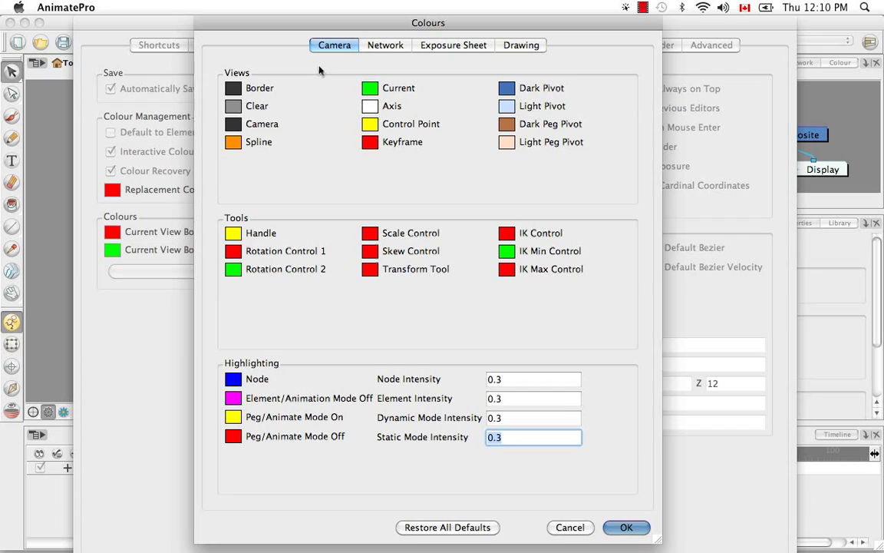
left_click(522, 45)
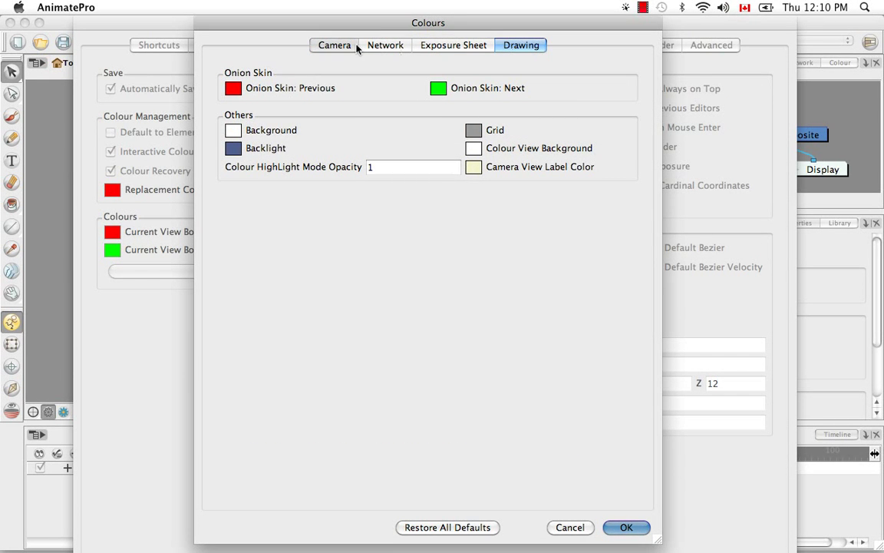
left_click(334, 45)
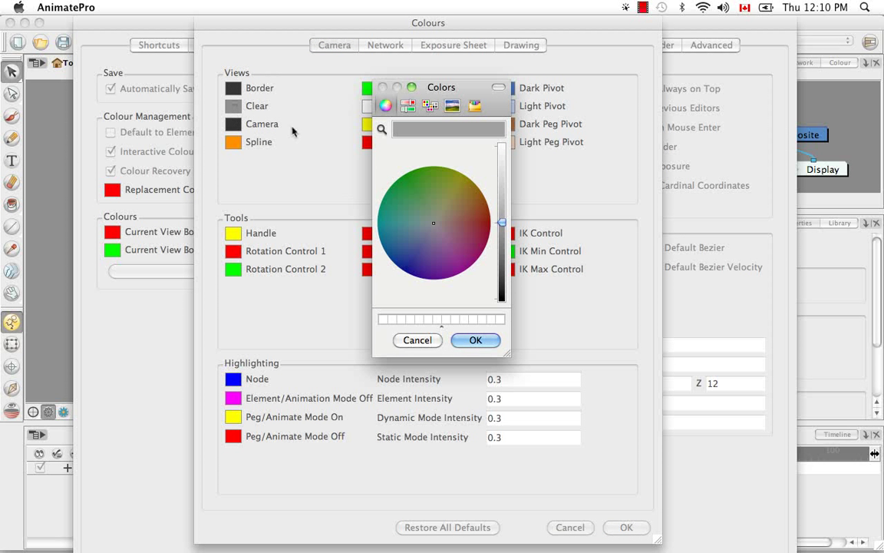
mouse_move(343, 203)
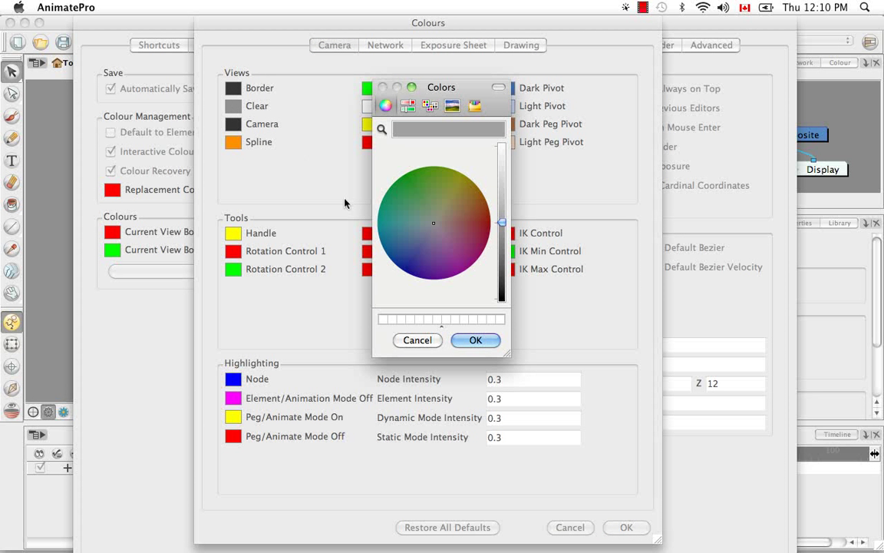
mouse_move(234, 98)
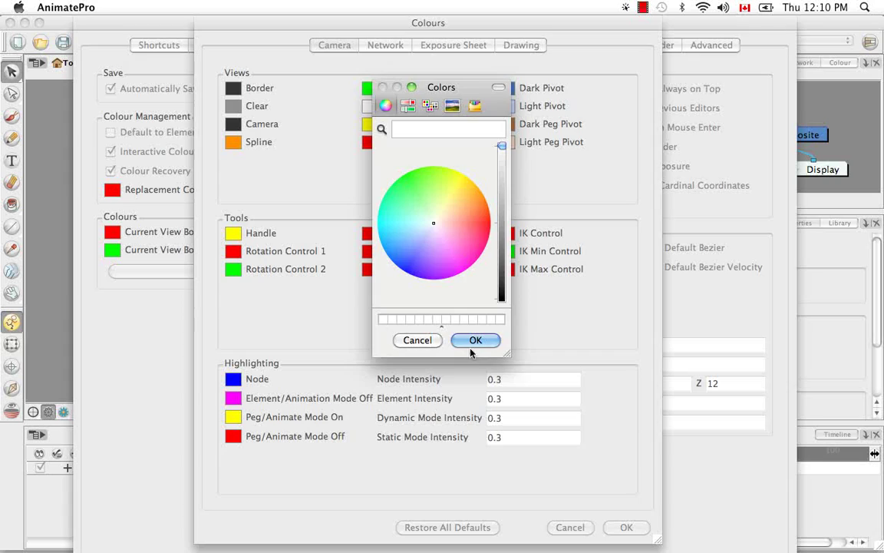
left_click(476, 340)
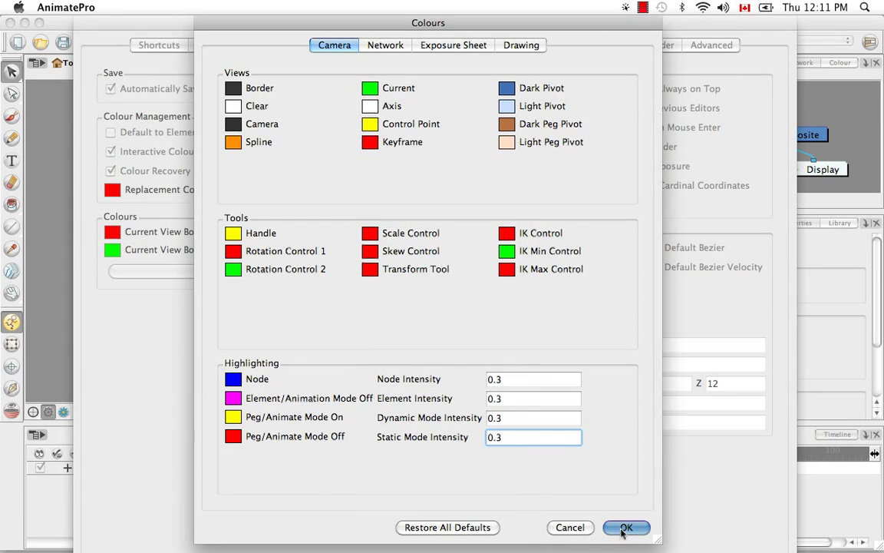
left_click(627, 529)
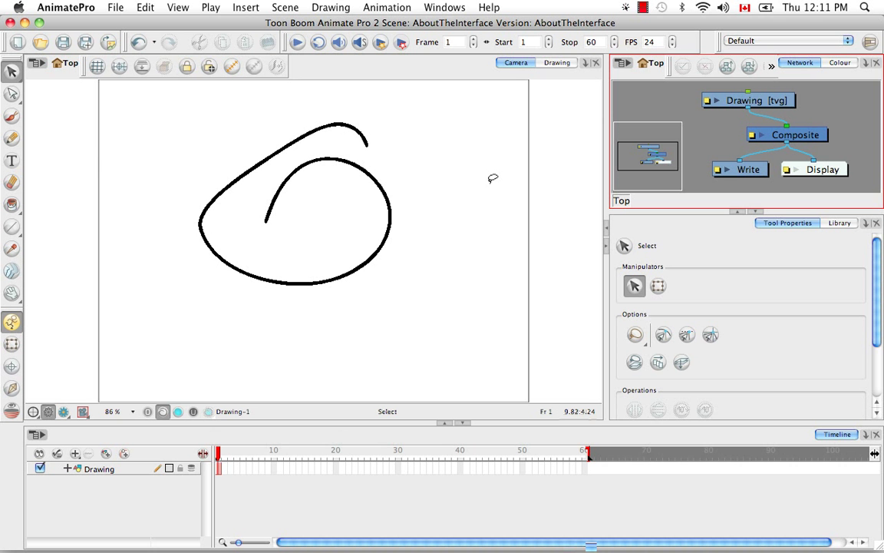
Toggle the workspace to the Drawing view and back to the Camera view.
left_click(557, 61)
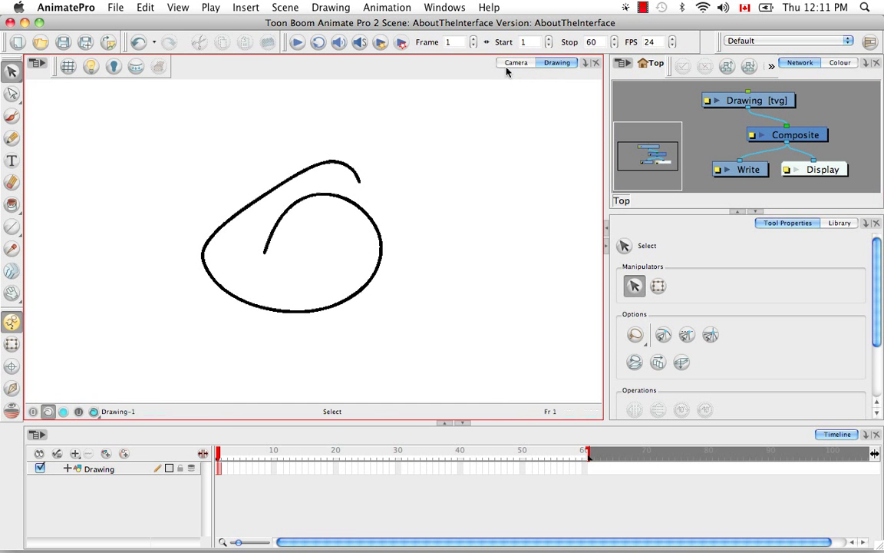
left_click(515, 61)
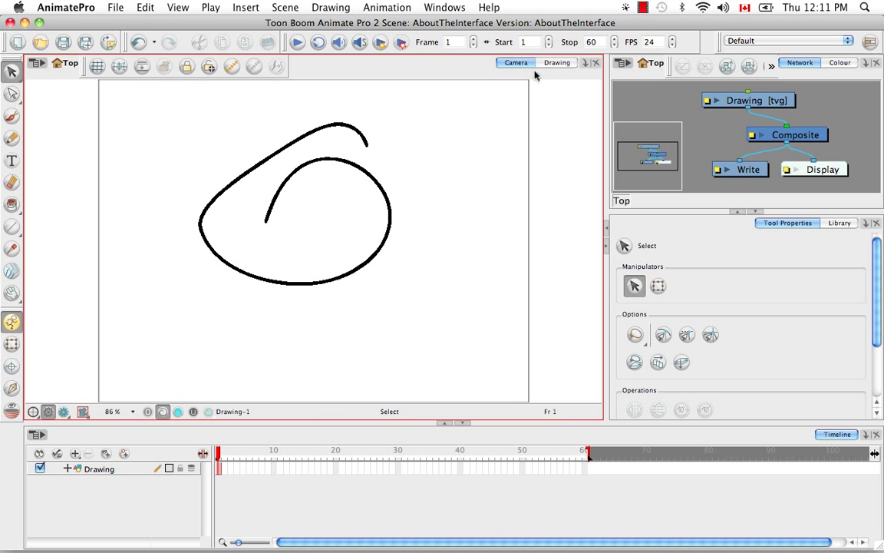
left_click(64, 6)
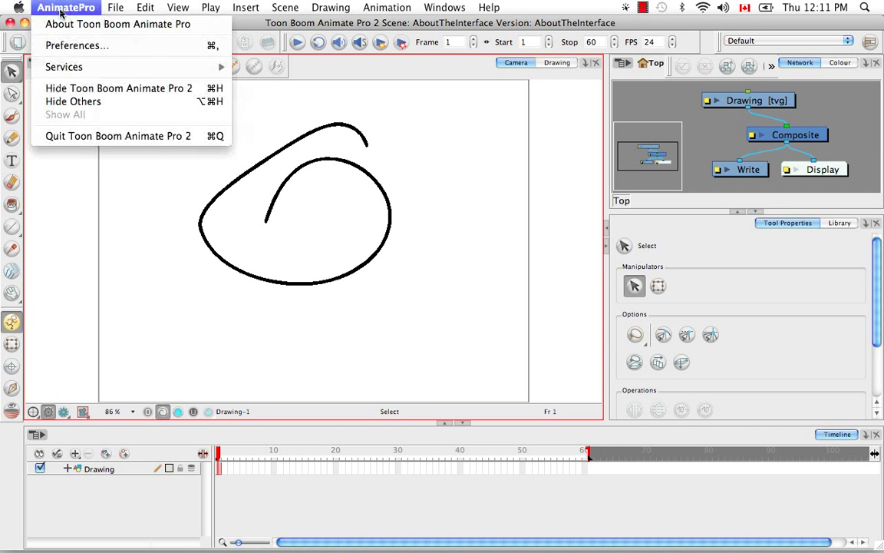
left_click(77, 46)
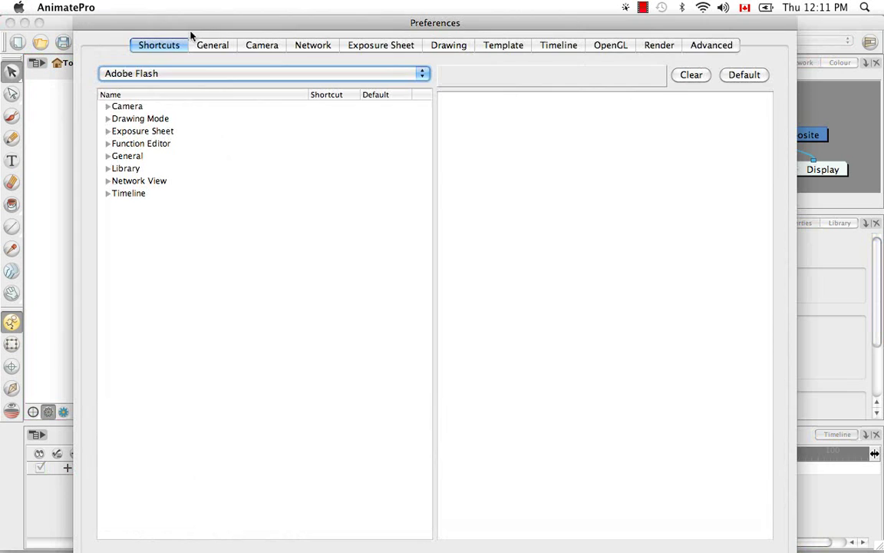
left_click(212, 44)
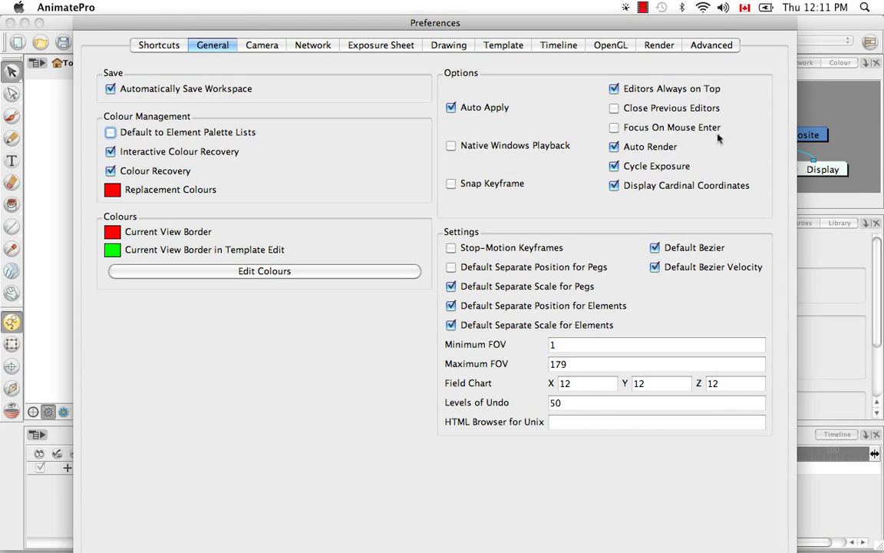
mouse_move(596, 227)
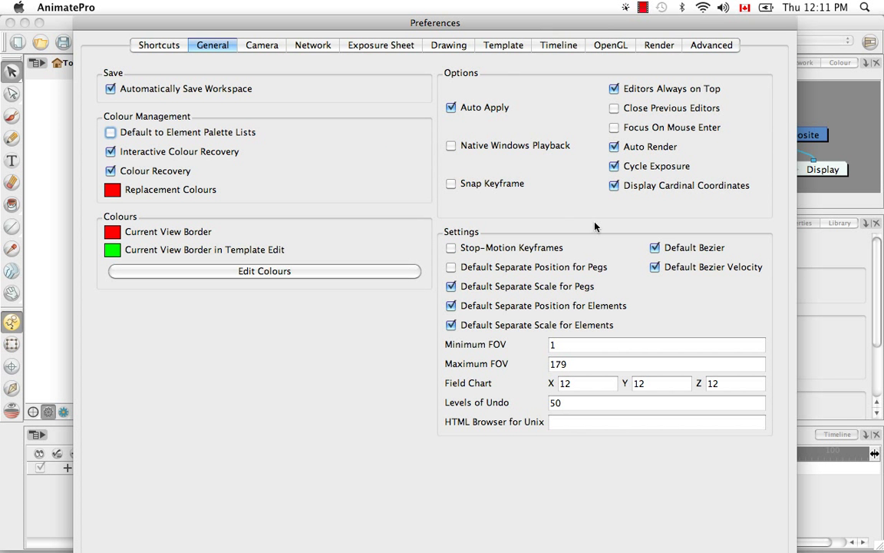
mouse_move(734, 249)
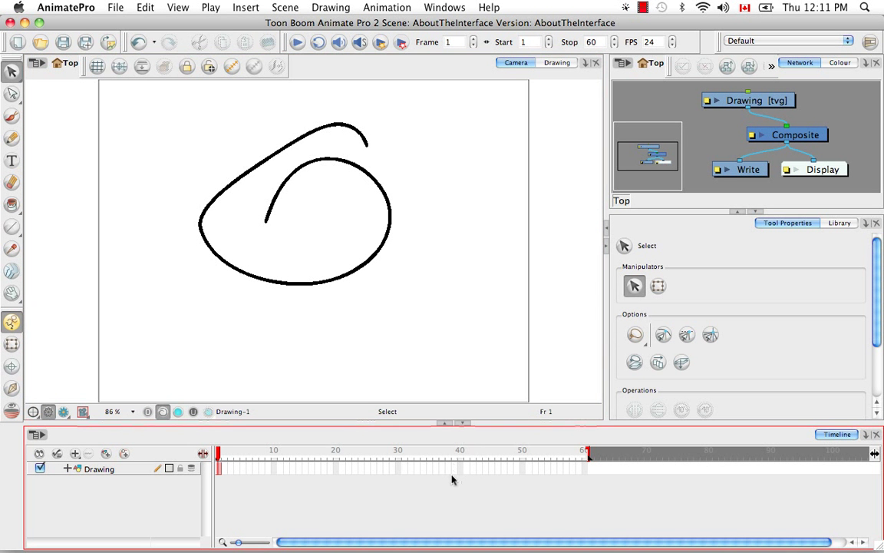
mouse_move(470, 329)
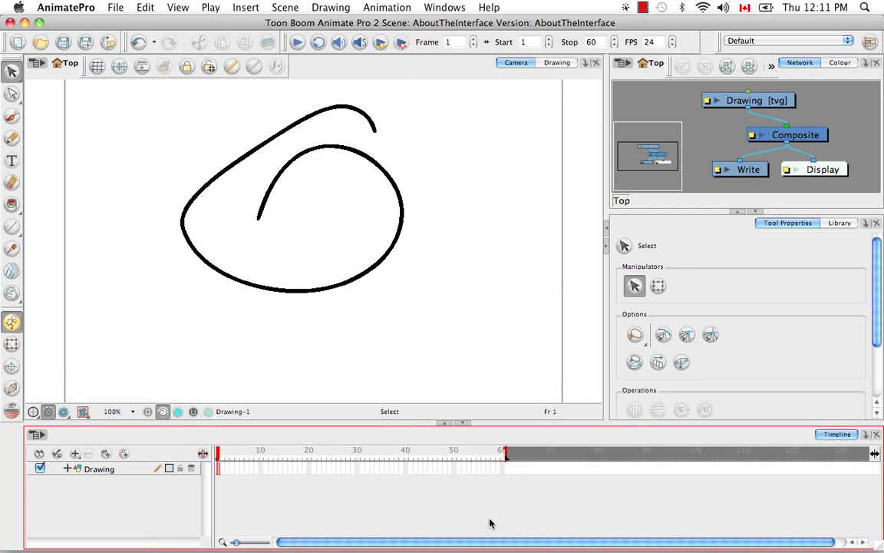
Set Levels of Undo in the General preferences to 300.
left_click(66, 6)
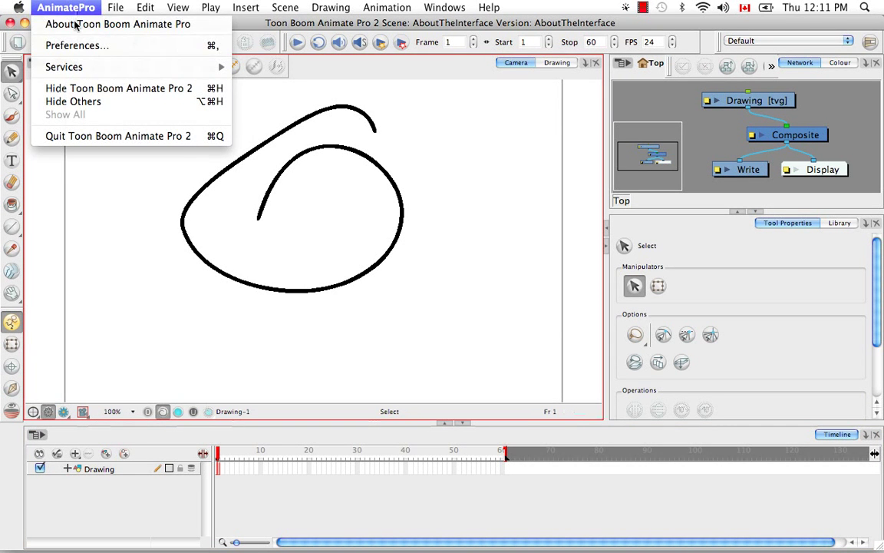
left_click(77, 47)
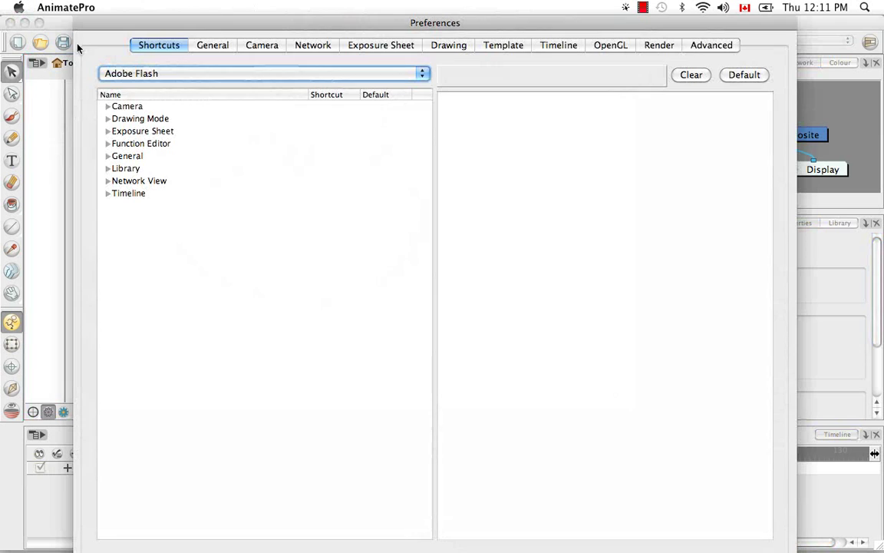
left_click(212, 45)
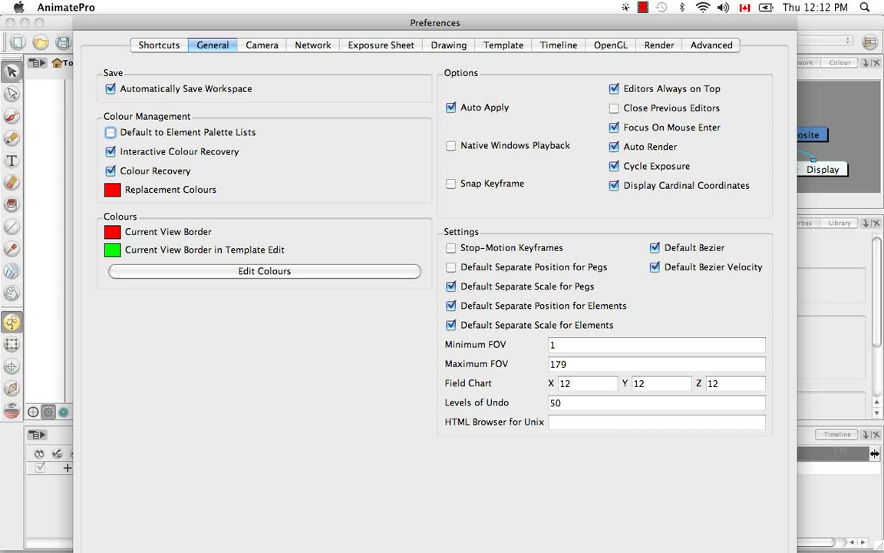
mouse_move(531, 405)
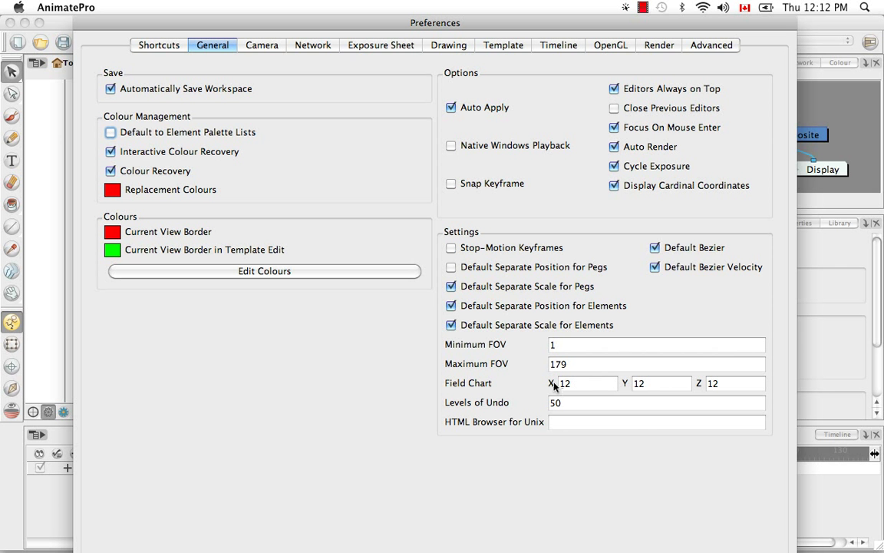
left_click(657, 402)
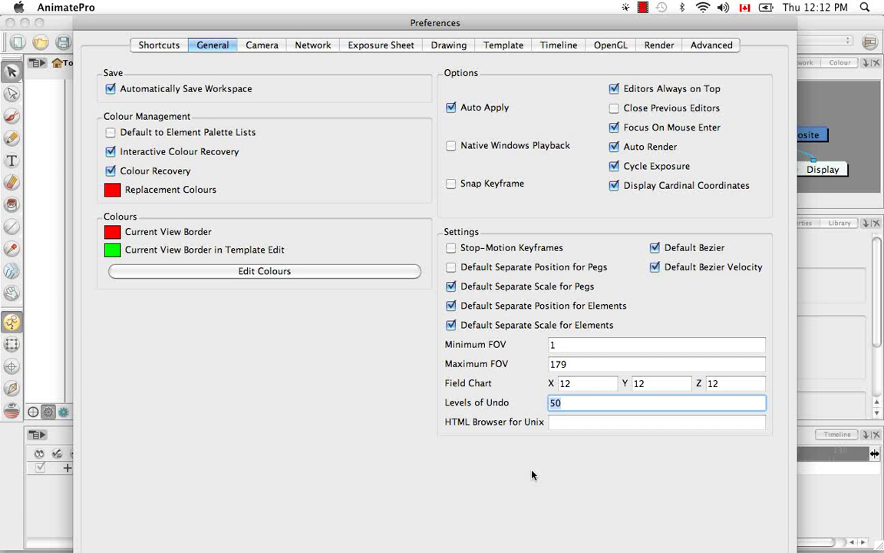
type("300")
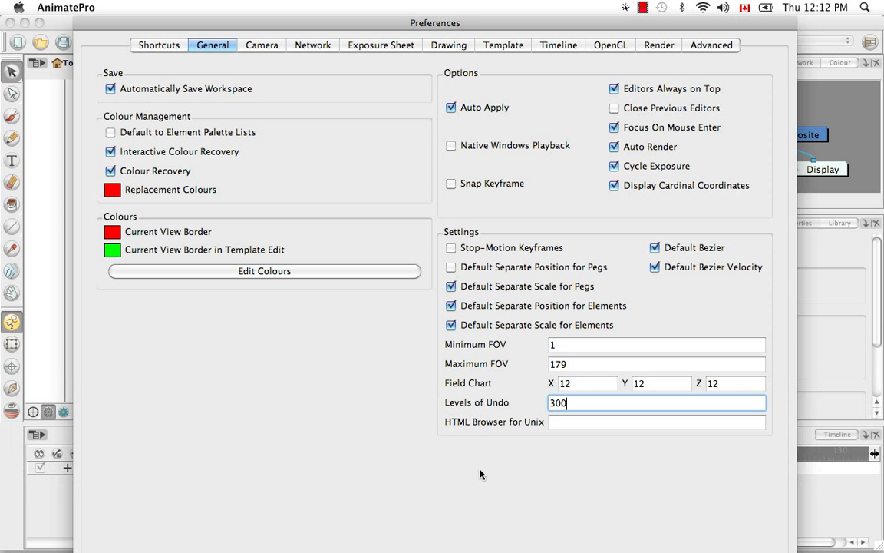
mouse_move(298, 498)
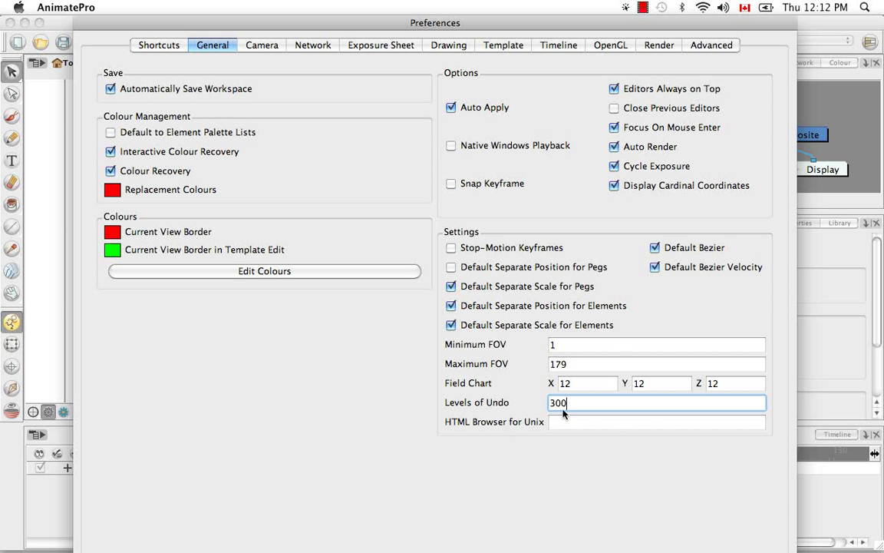
mouse_move(215, 420)
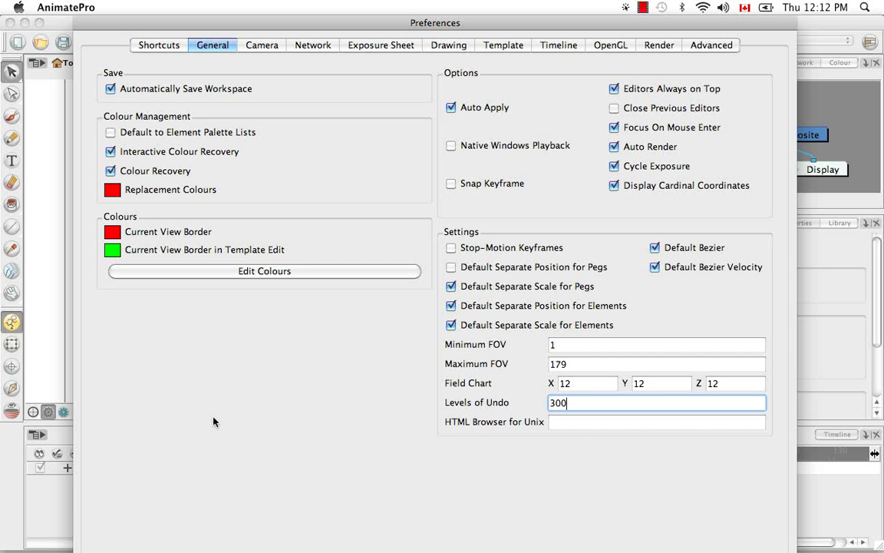
mouse_move(264, 62)
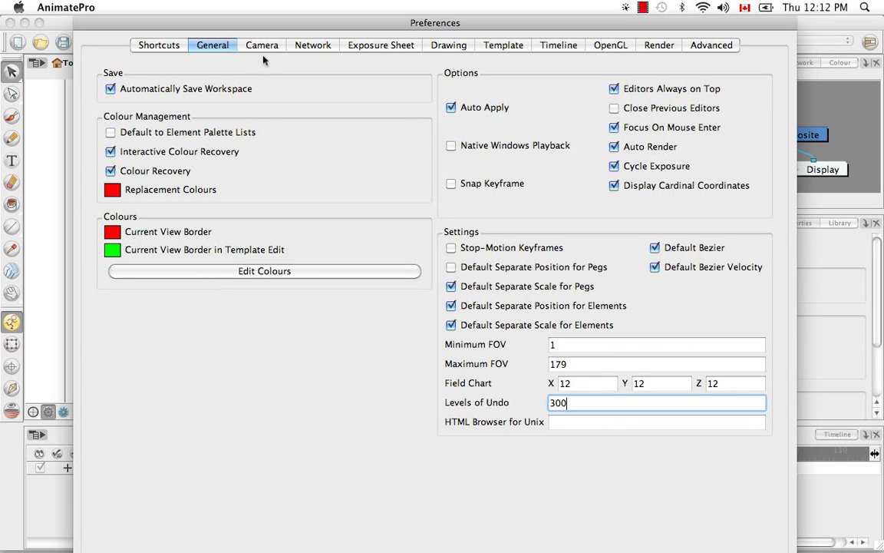
Keep Camera View Default Zoom at Fit to View and move to the Shortcuts page.
left_click(261, 45)
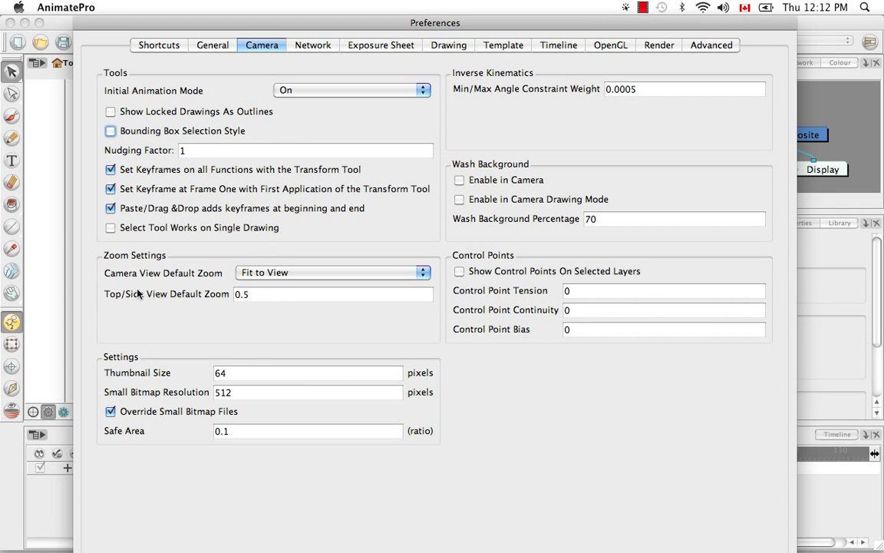
mouse_move(209, 280)
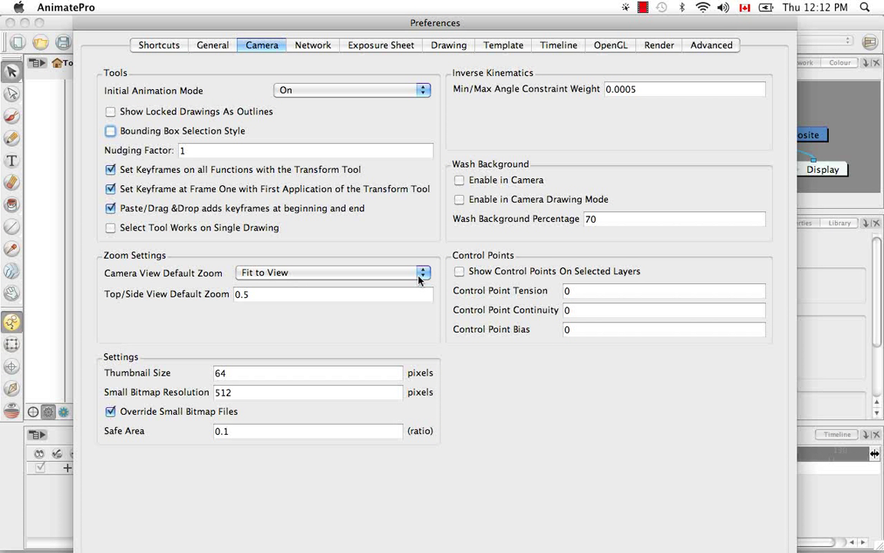
left_click(423, 273)
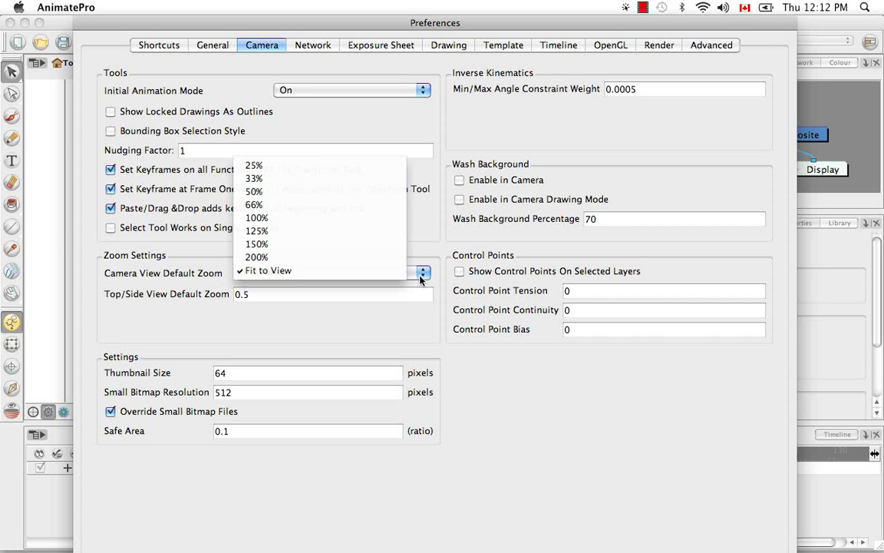
mouse_move(255, 256)
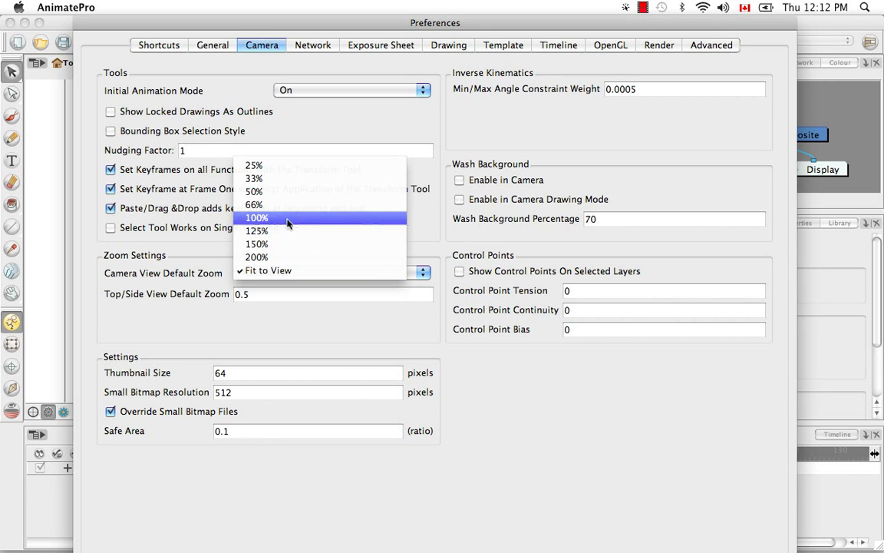
left_click(268, 270)
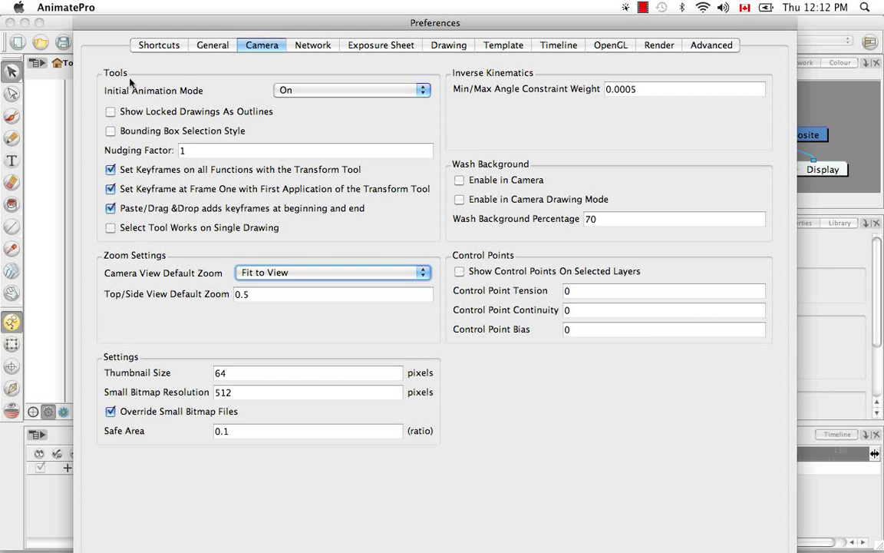
left_click(160, 44)
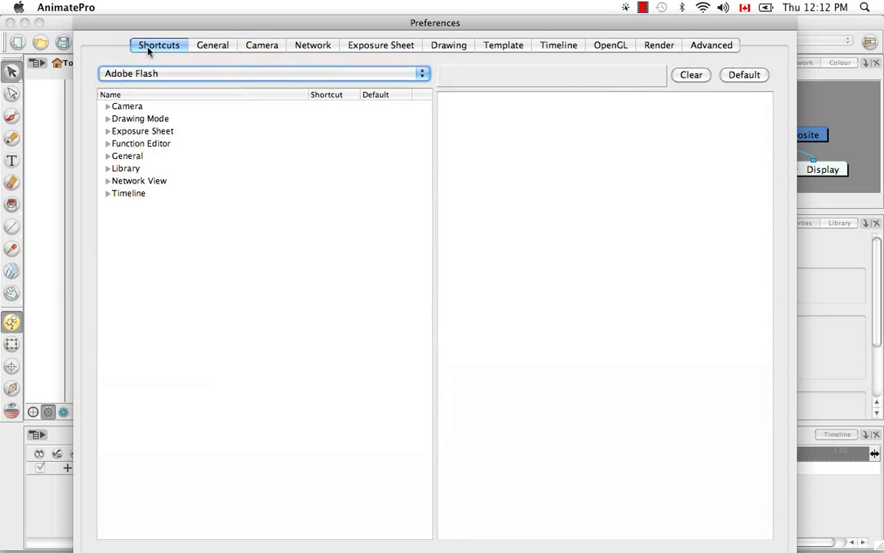
mouse_move(236, 153)
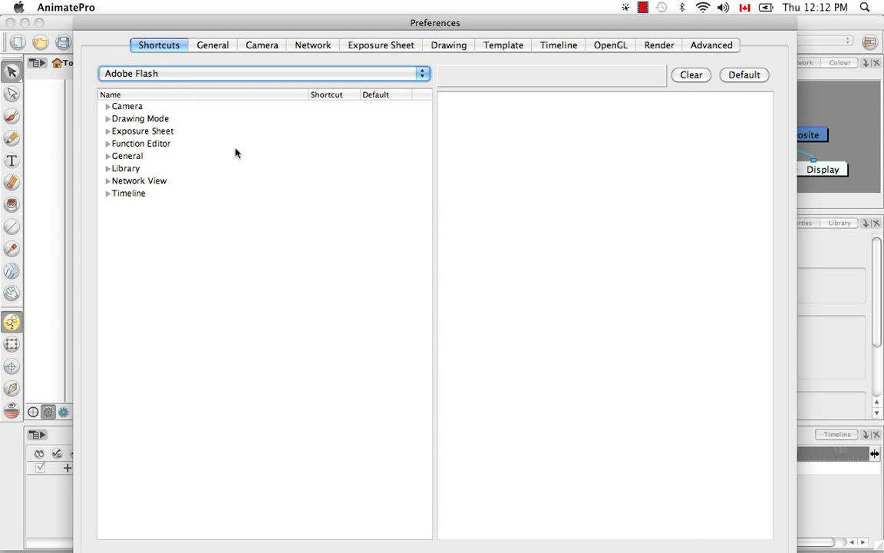
mouse_move(258, 180)
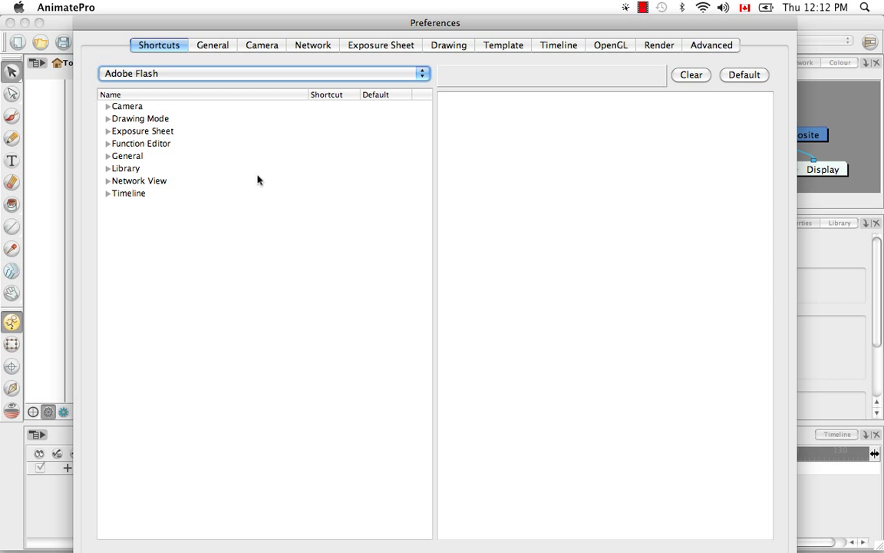
mouse_move(292, 242)
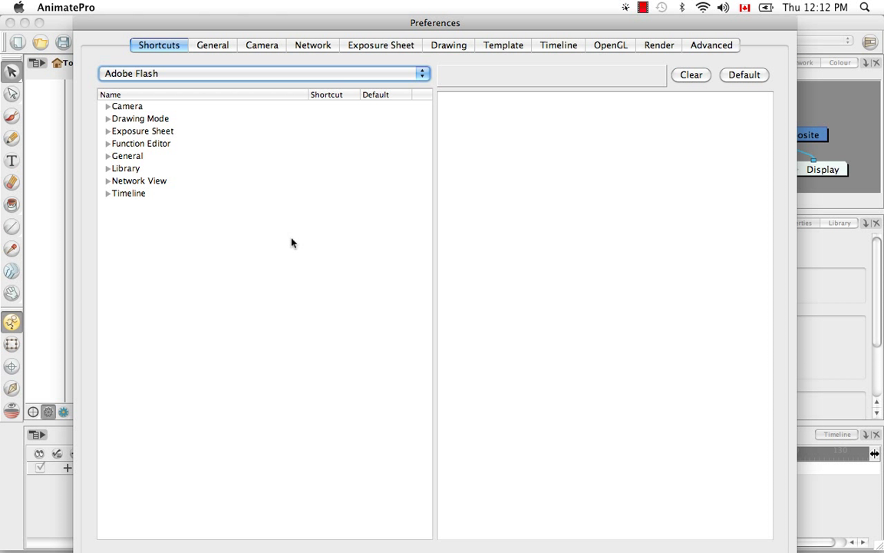
mouse_move(171, 103)
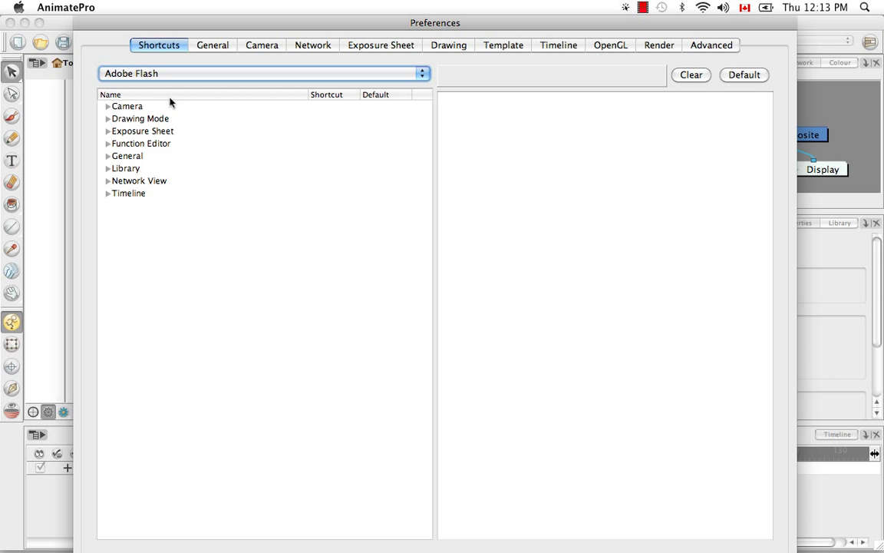
mouse_move(151, 89)
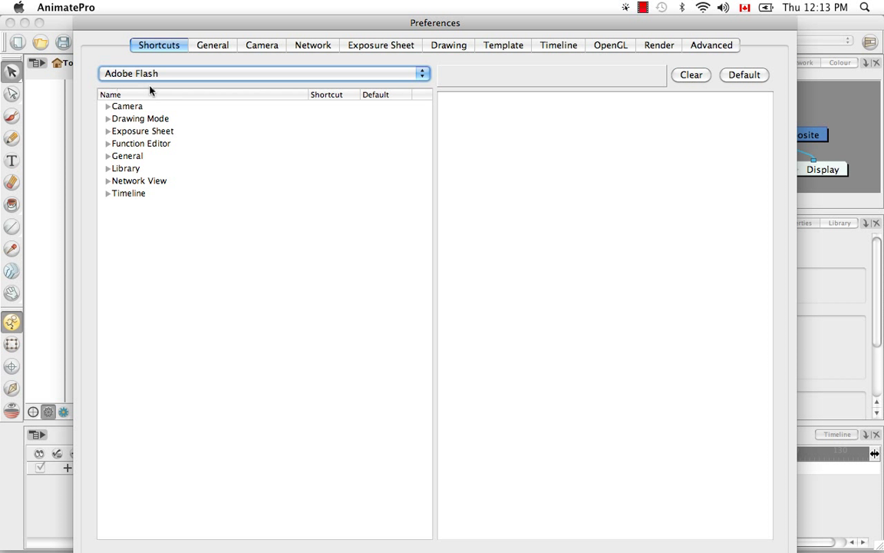
mouse_move(301, 110)
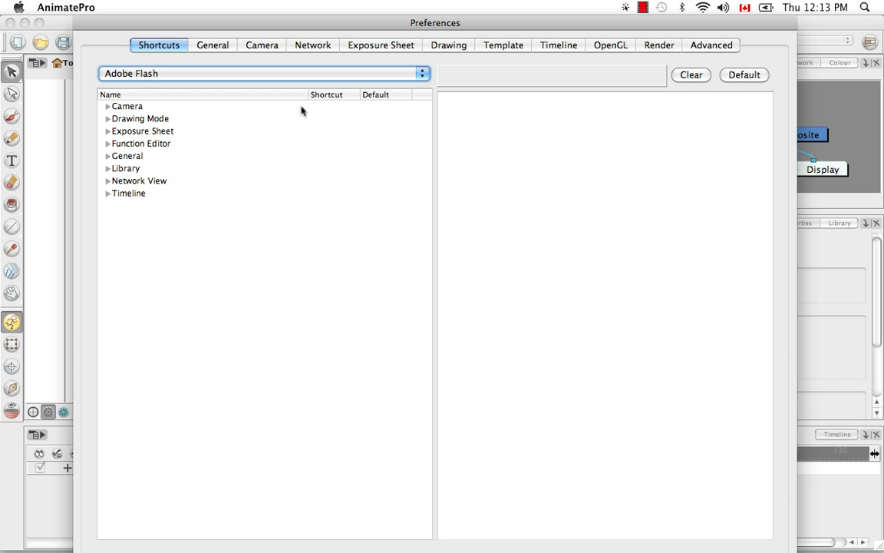
Keep the Adobe Flash shortcut set, expand General and select the Zoom In command.
left_click(421, 74)
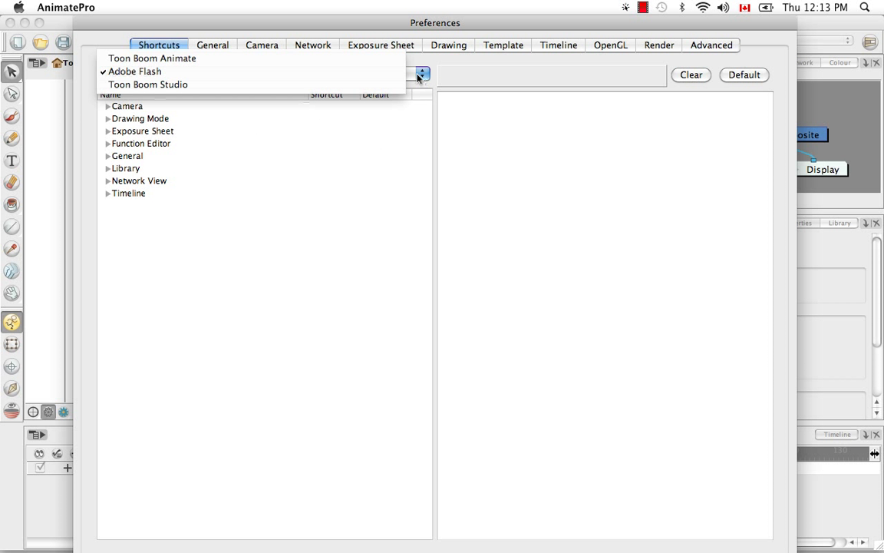
mouse_move(152, 58)
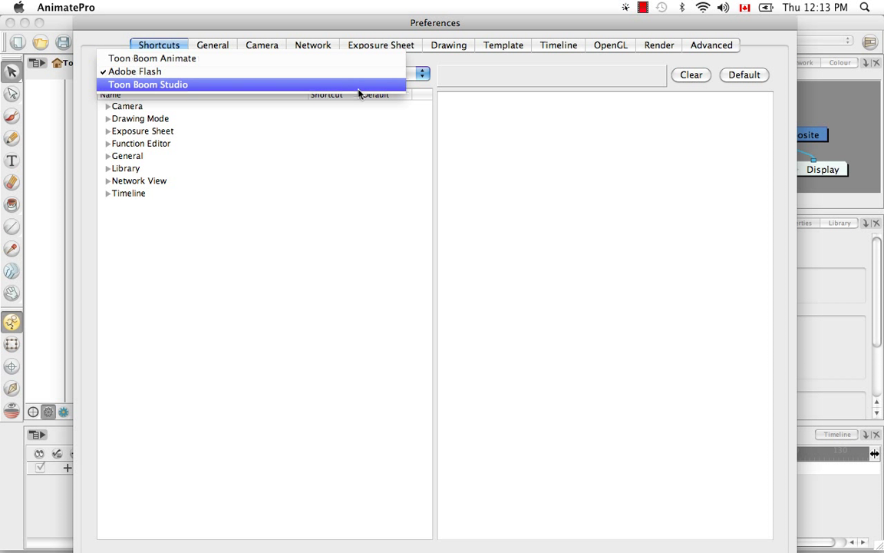
left_click(135, 72)
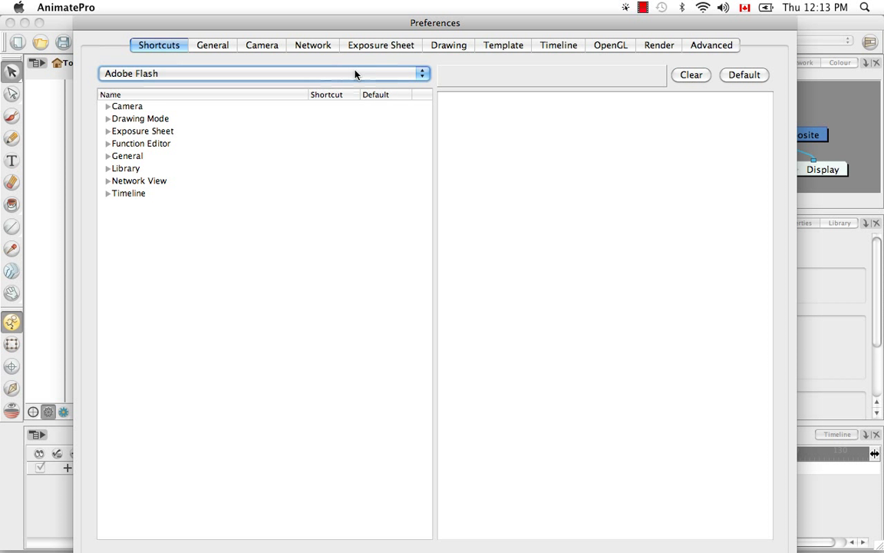
left_click(126, 167)
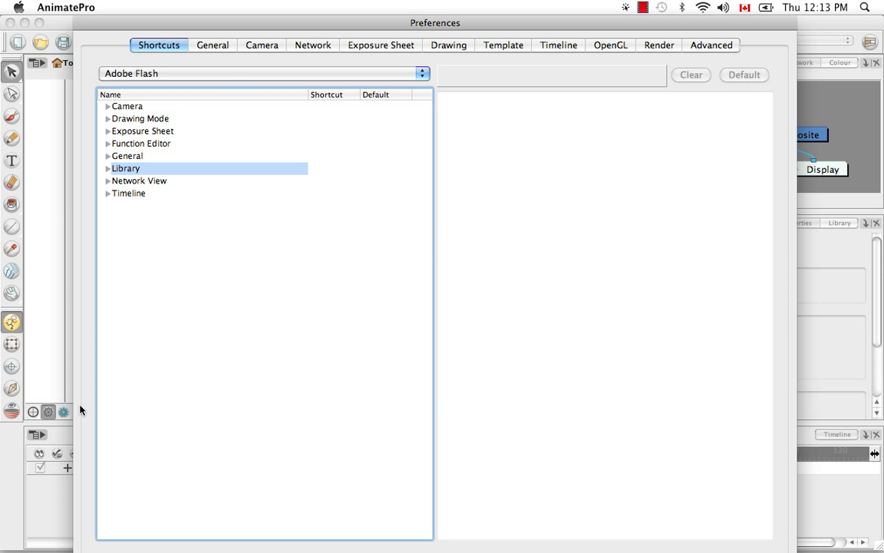
mouse_move(381, 129)
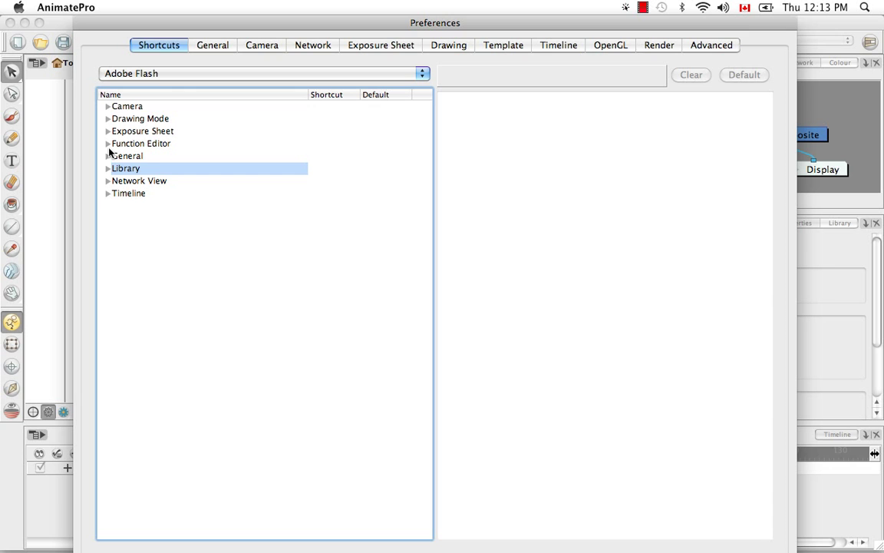
left_click(107, 157)
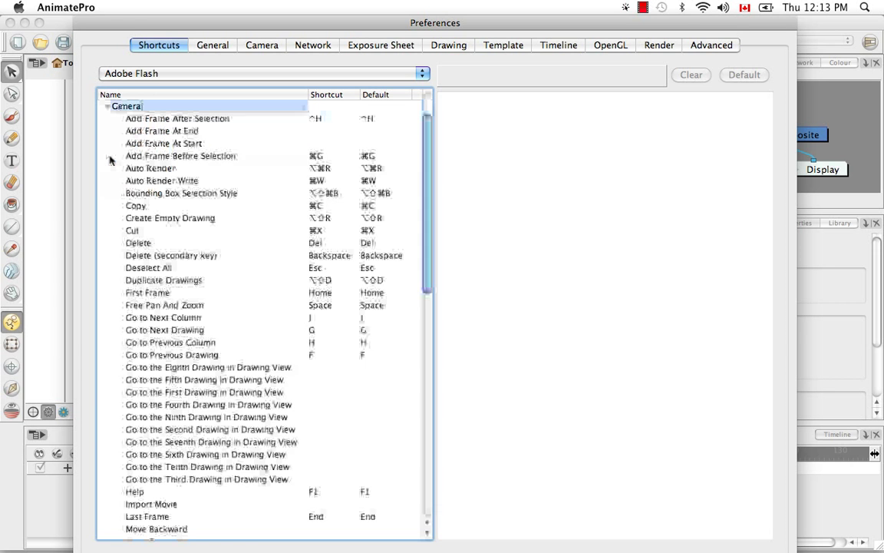
scroll("down", 3)
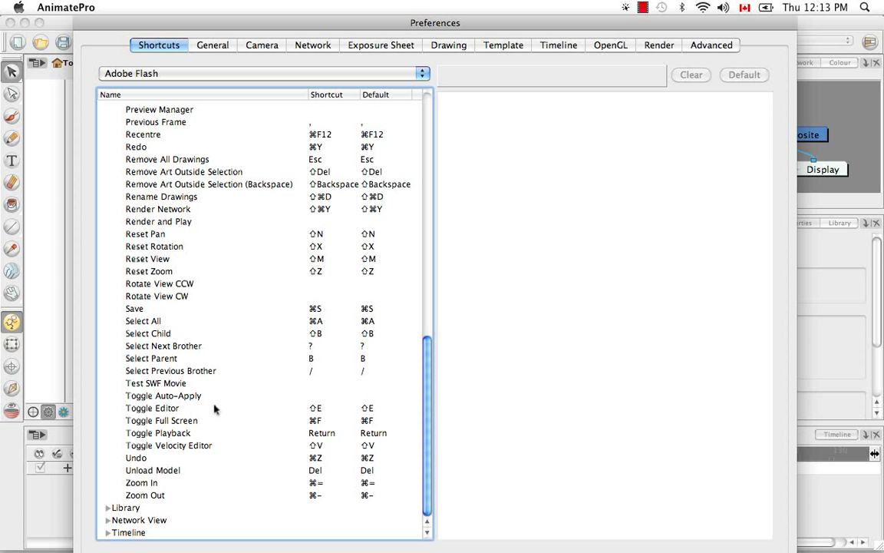
mouse_move(150, 507)
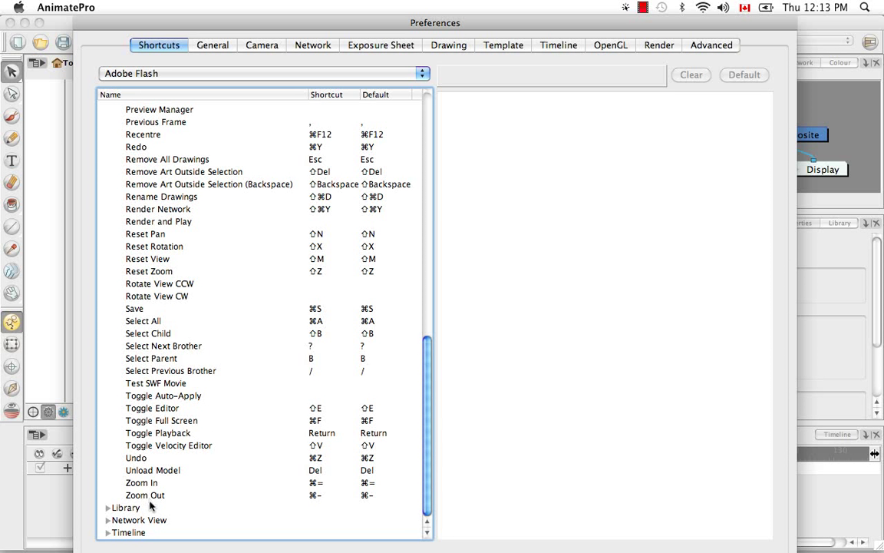
left_click(141, 483)
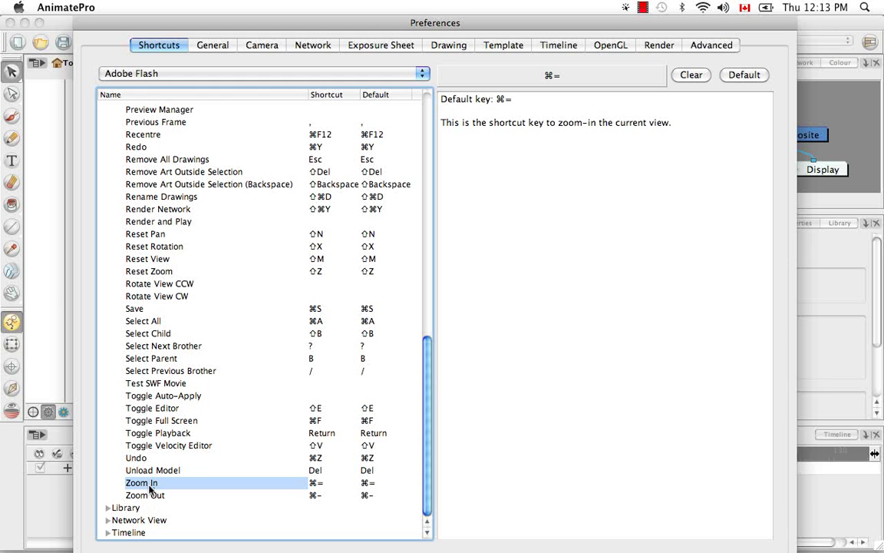
mouse_move(327, 473)
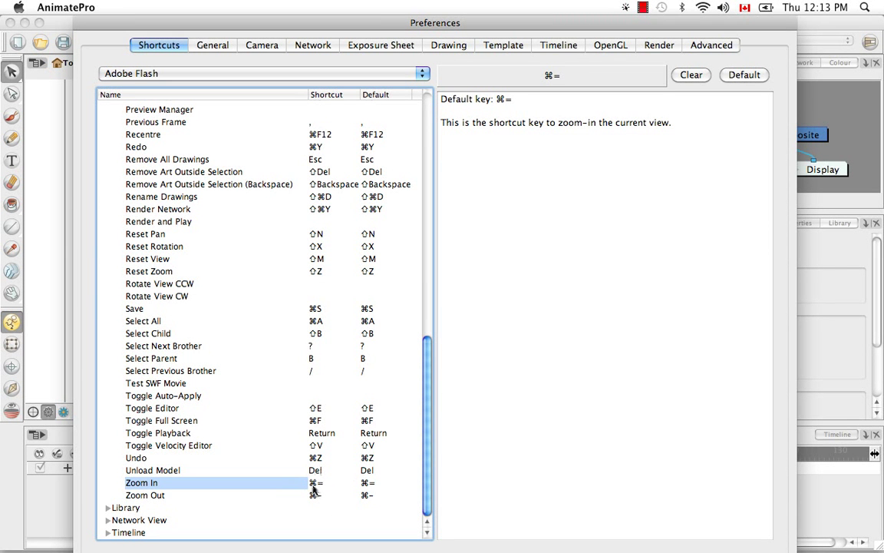
mouse_move(316, 488)
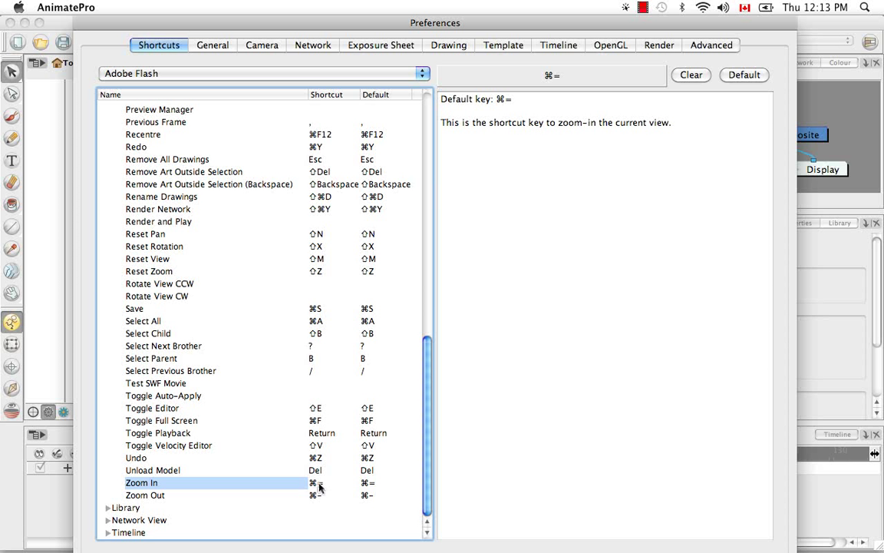
mouse_move(628, 88)
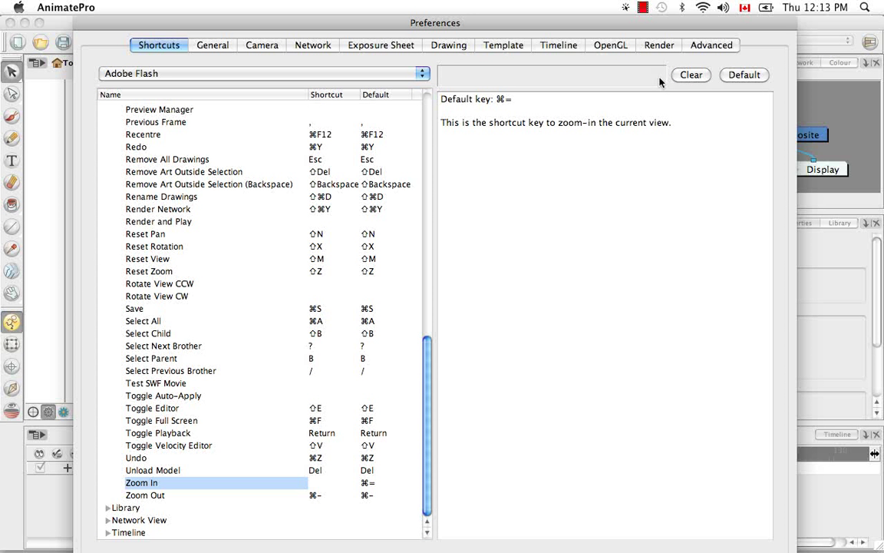
mouse_move(688, 146)
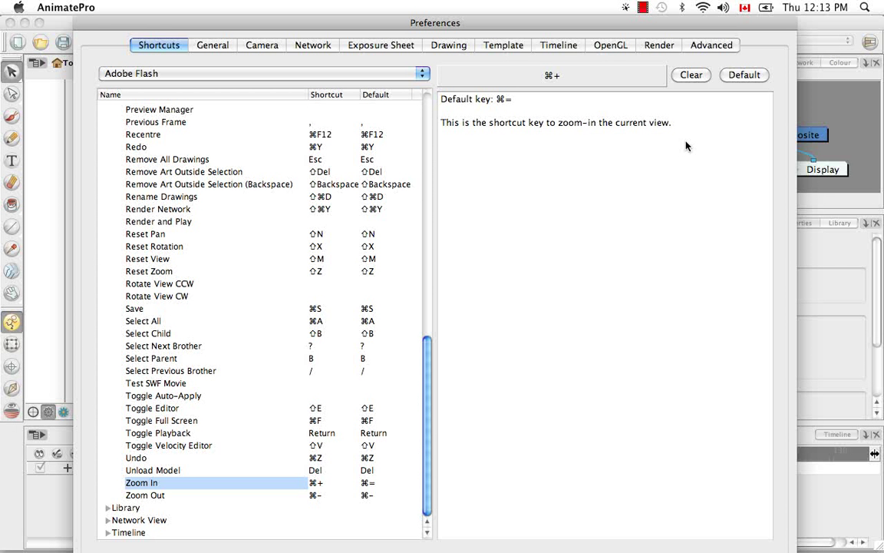
mouse_move(568, 5)
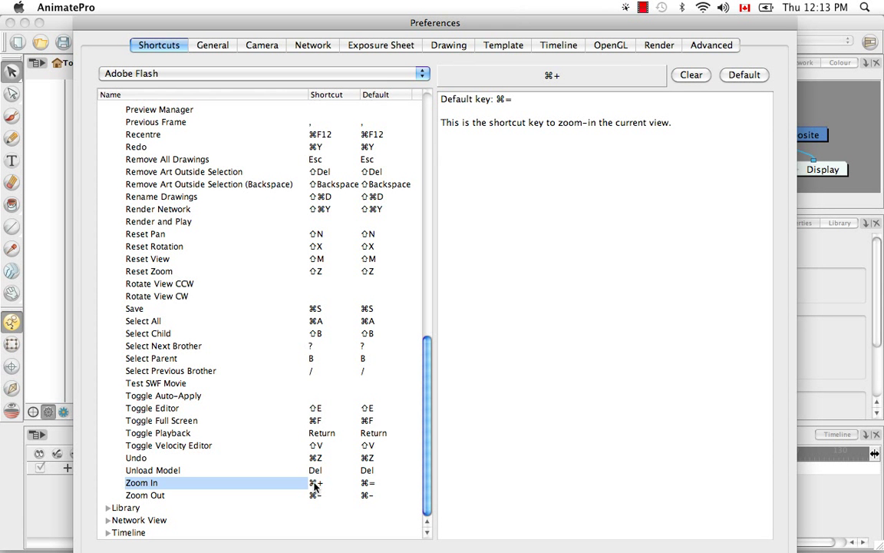
mouse_move(372, 491)
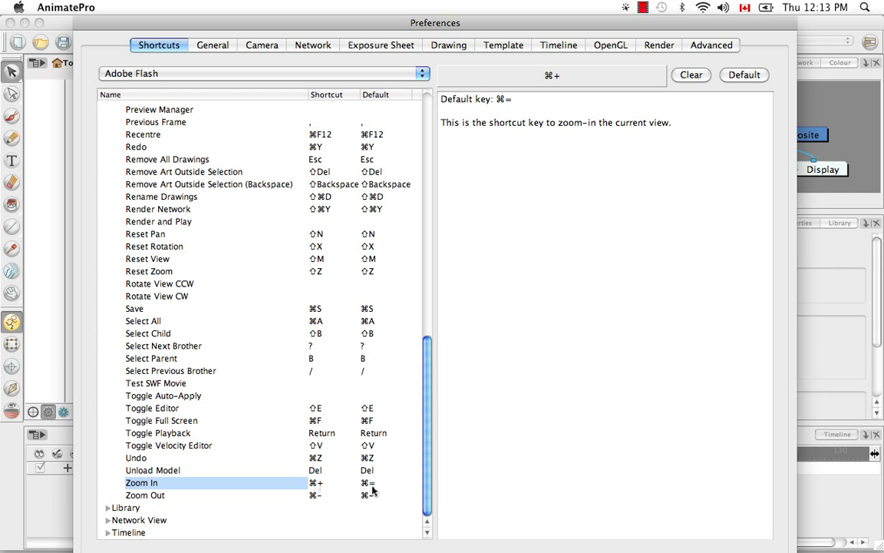
mouse_move(289, 490)
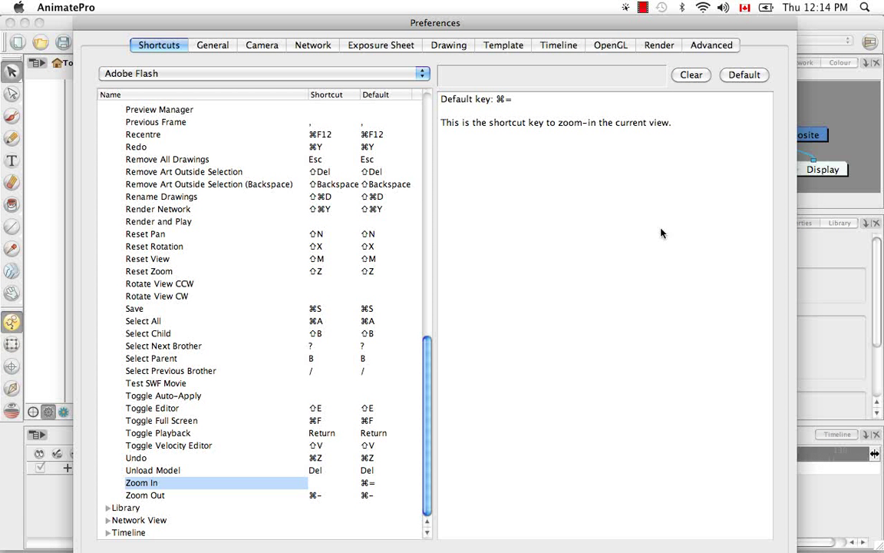
type("⌘-")
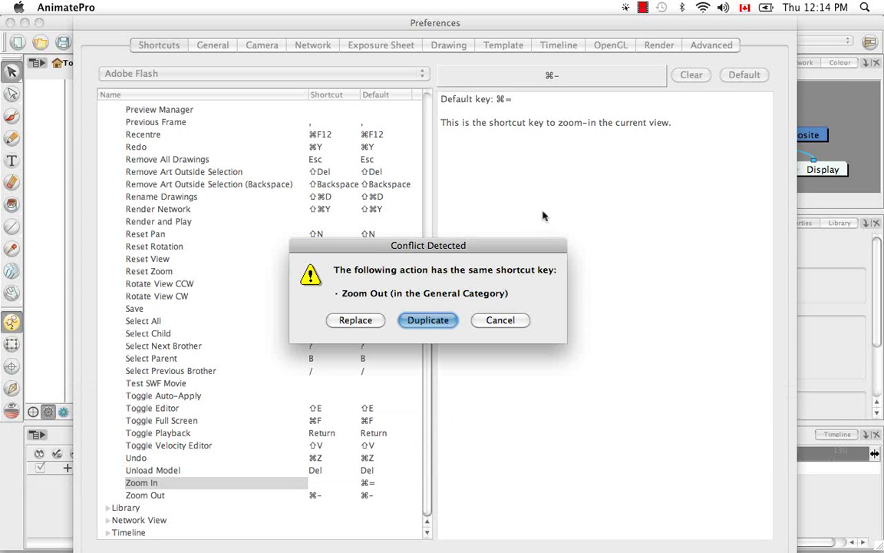
mouse_move(451, 433)
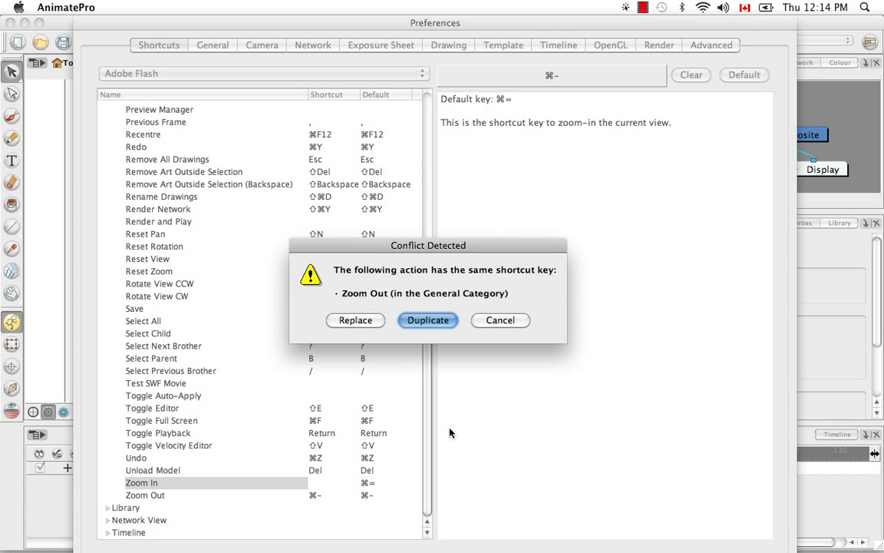
mouse_move(397, 347)
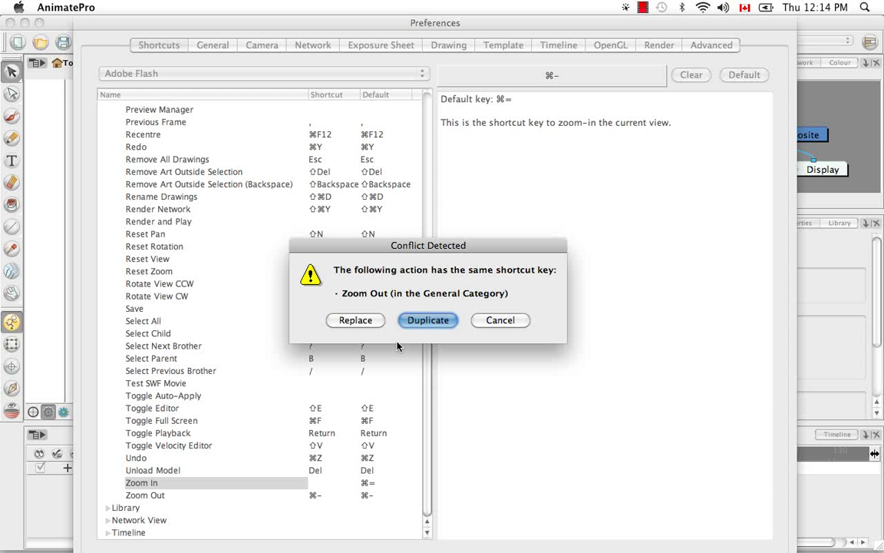
mouse_move(355, 313)
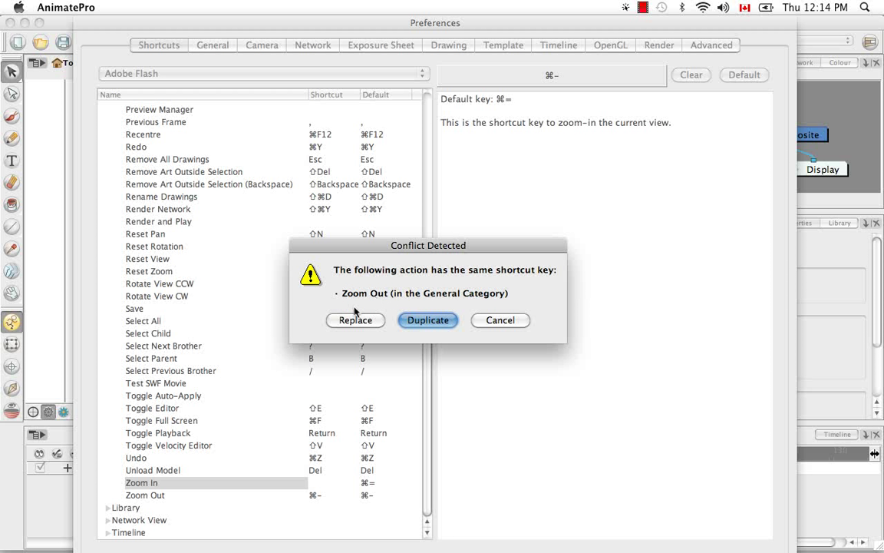
mouse_move(376, 334)
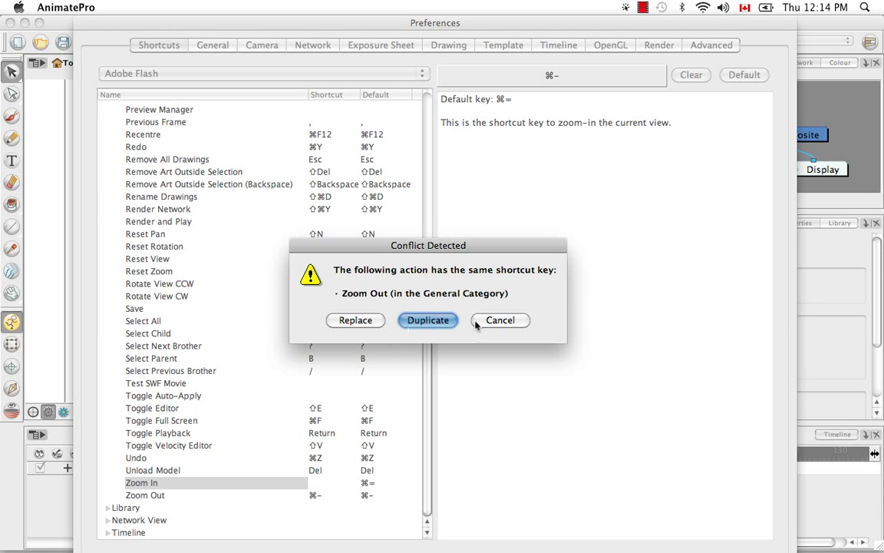
mouse_move(467, 344)
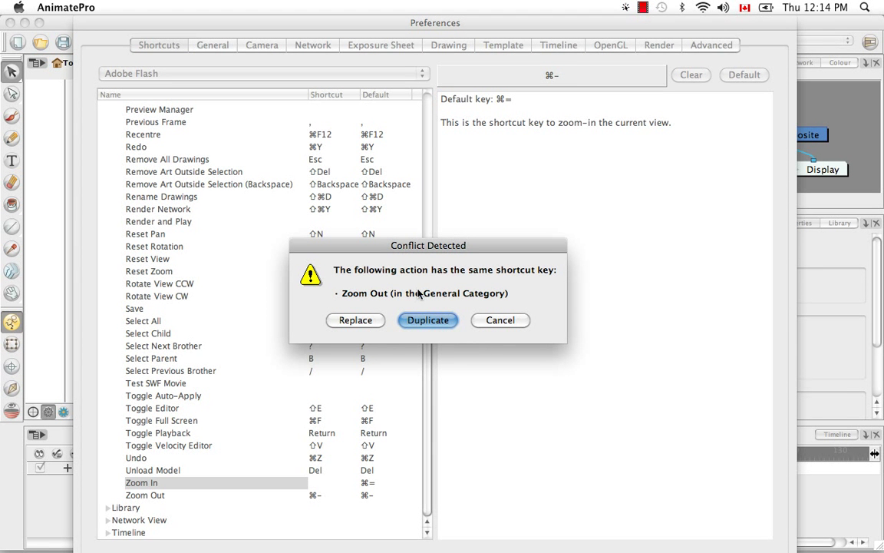
mouse_move(488, 402)
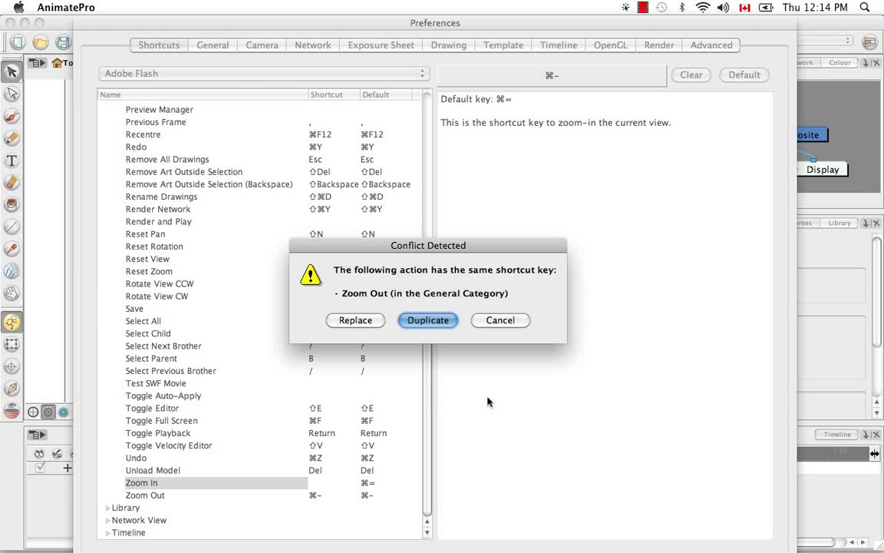
mouse_move(545, 381)
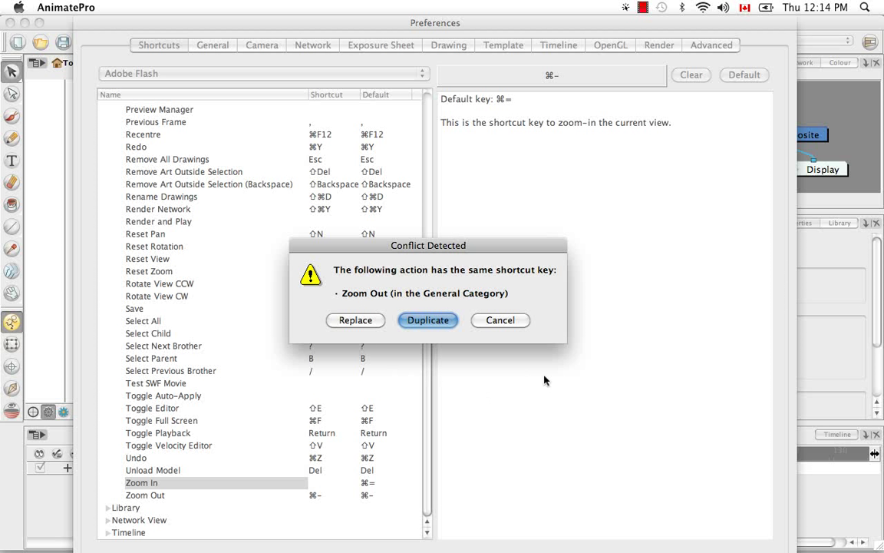